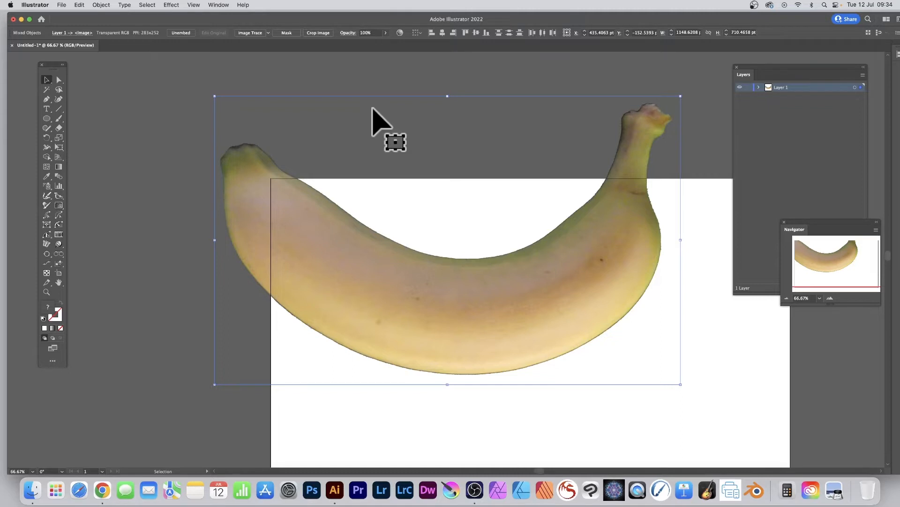
mouse_move(73, 80)
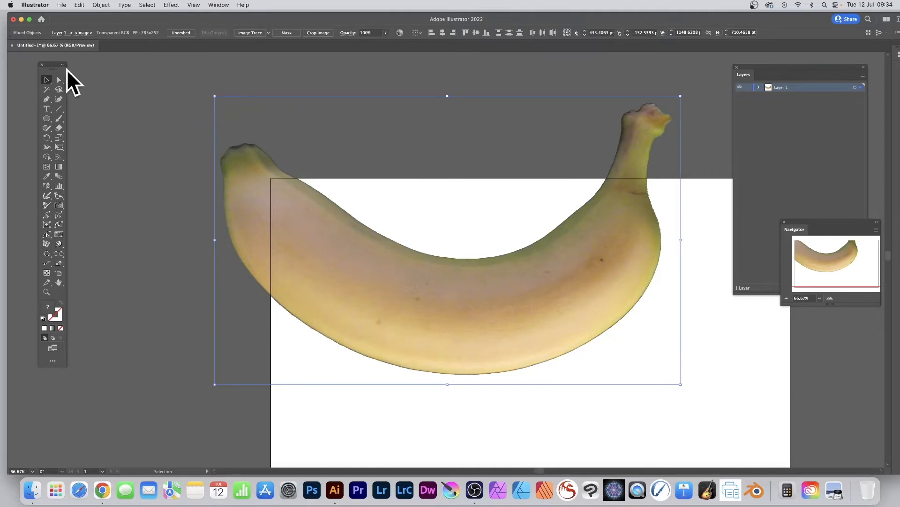
mouse_move(58, 80)
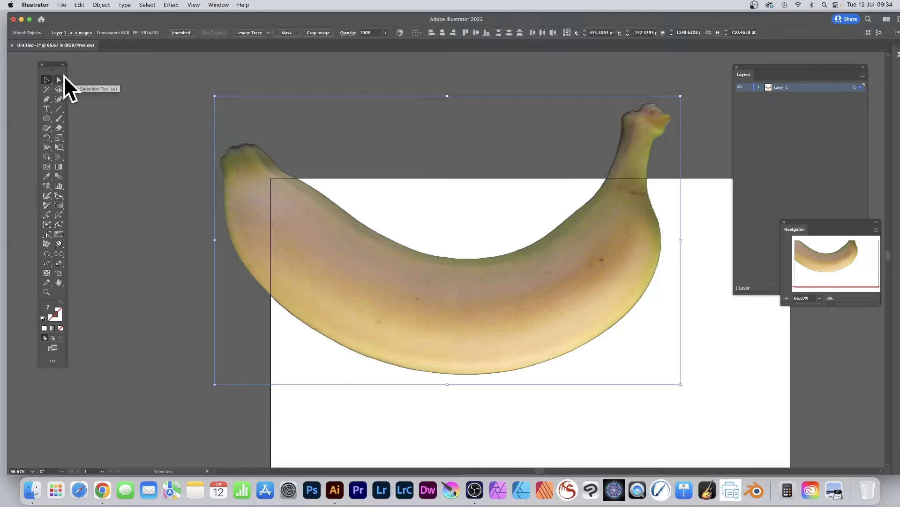
mouse_move(58, 103)
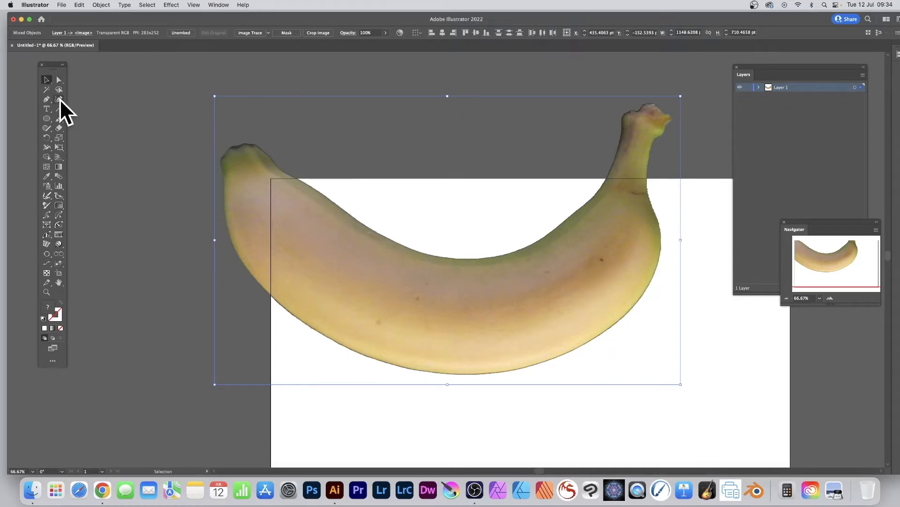
Step: Choose the Curvature Tool to trace the placed banana photo
left_click(46, 99)
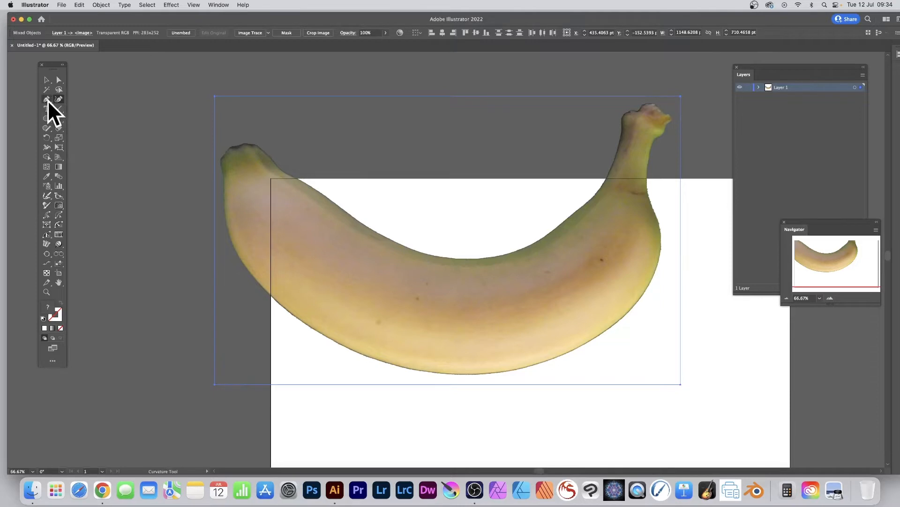
mouse_move(253, 166)
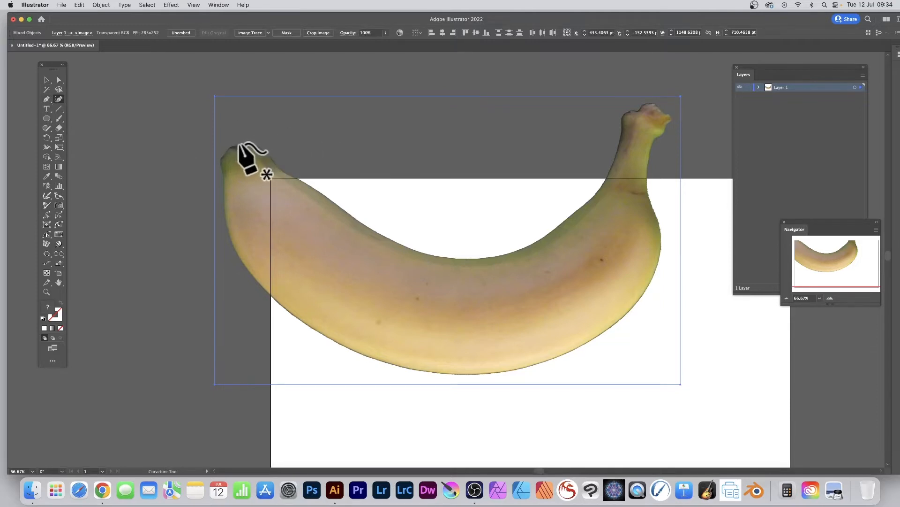
Step: Trace the banana's edge from its left tip, closing the outline at the starting point
left_click(240, 146)
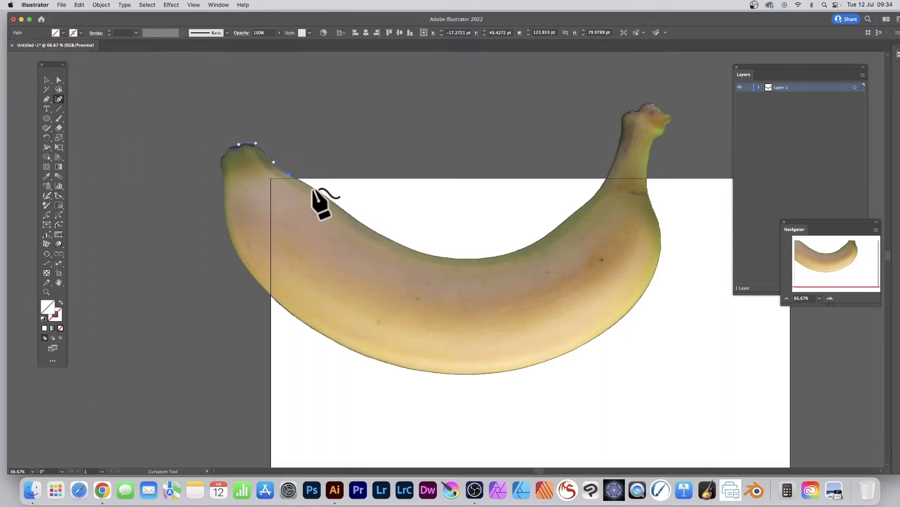
left_click(239, 144)
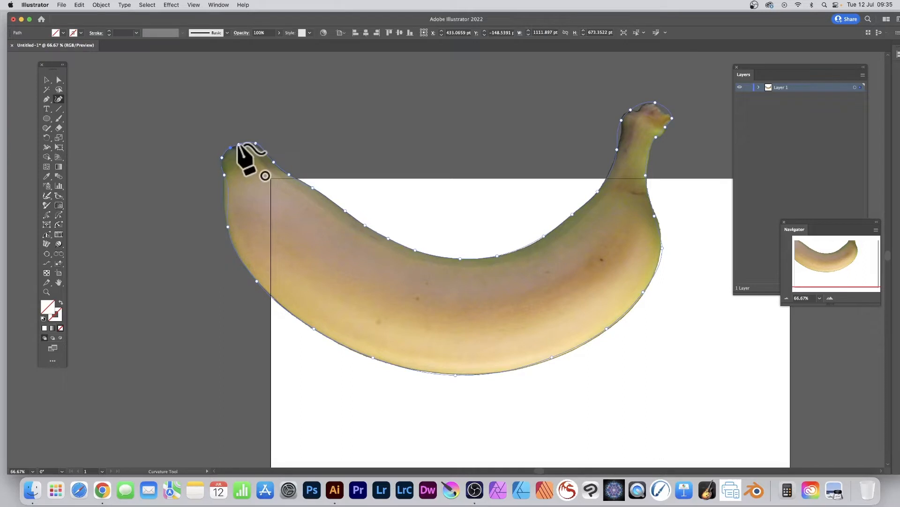
mouse_move(244, 158)
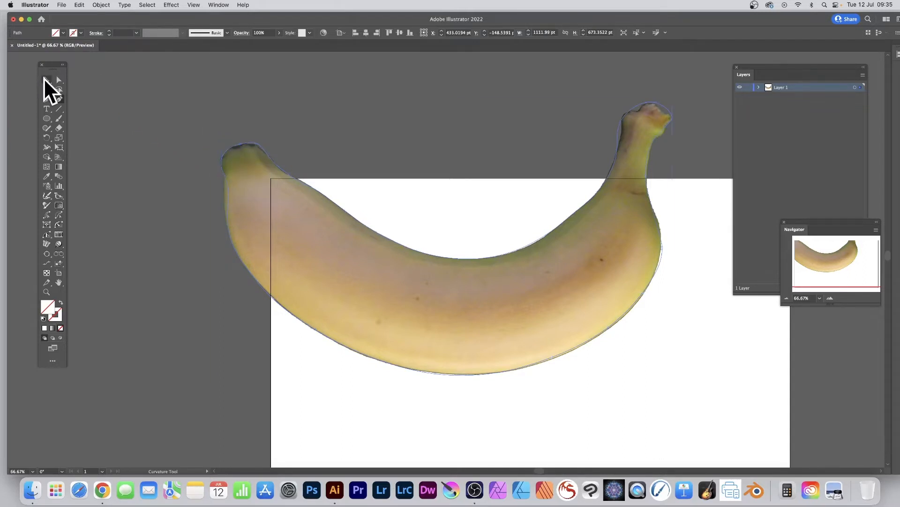
Step: Select the traced outline and fill it with tan sampled from the banana photo
left_click(47, 79)
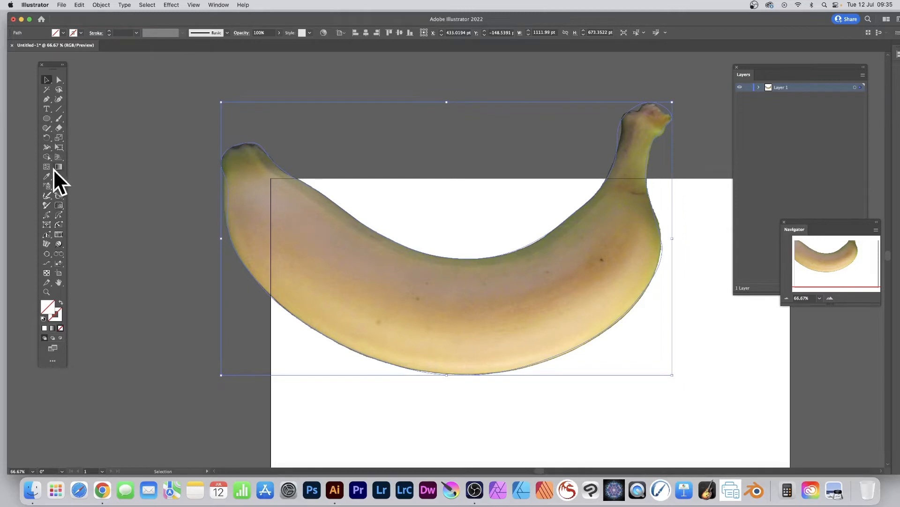
mouse_move(49, 184)
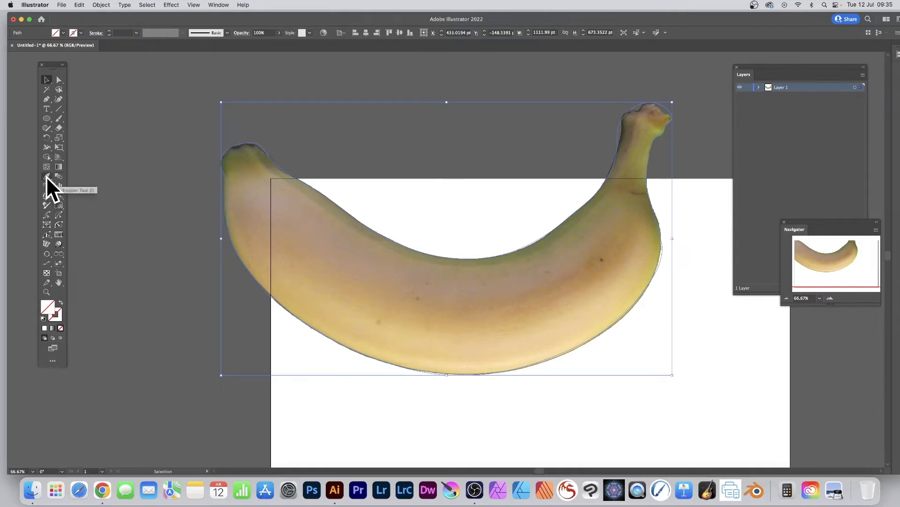
left_click(47, 176)
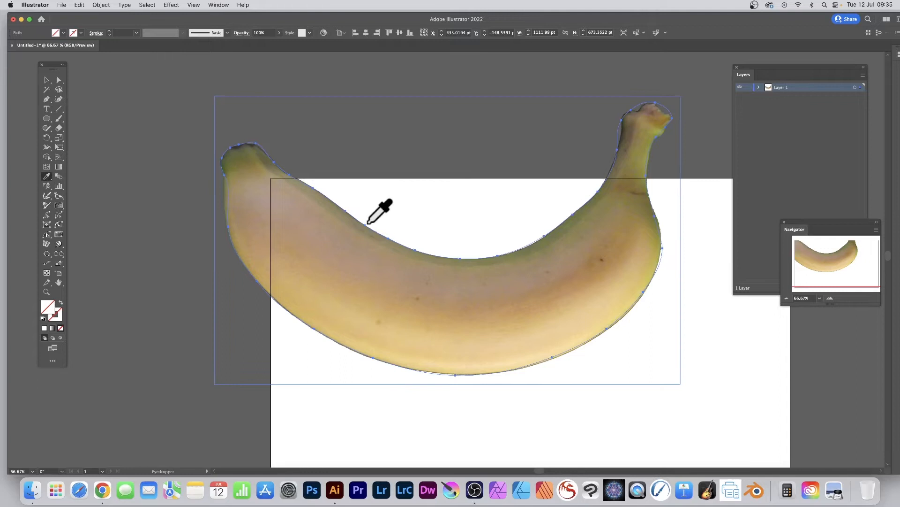
mouse_move(448, 284)
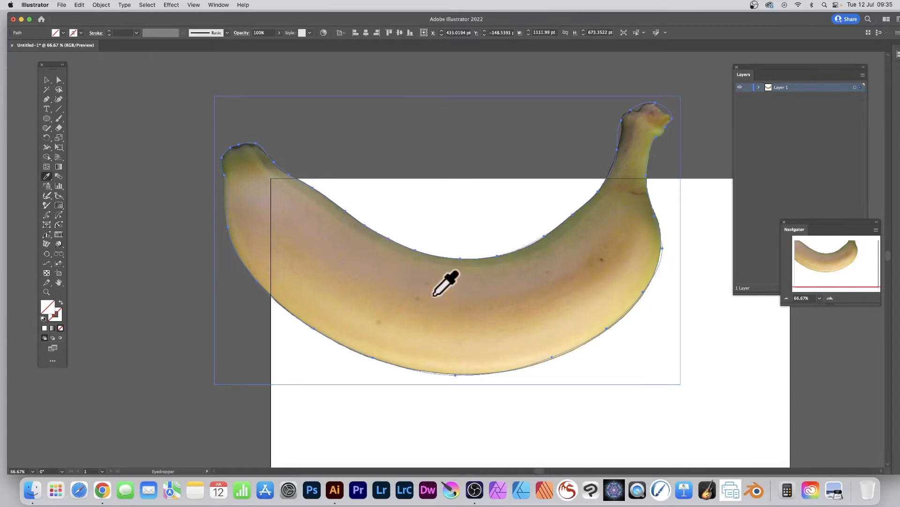
mouse_move(355, 302)
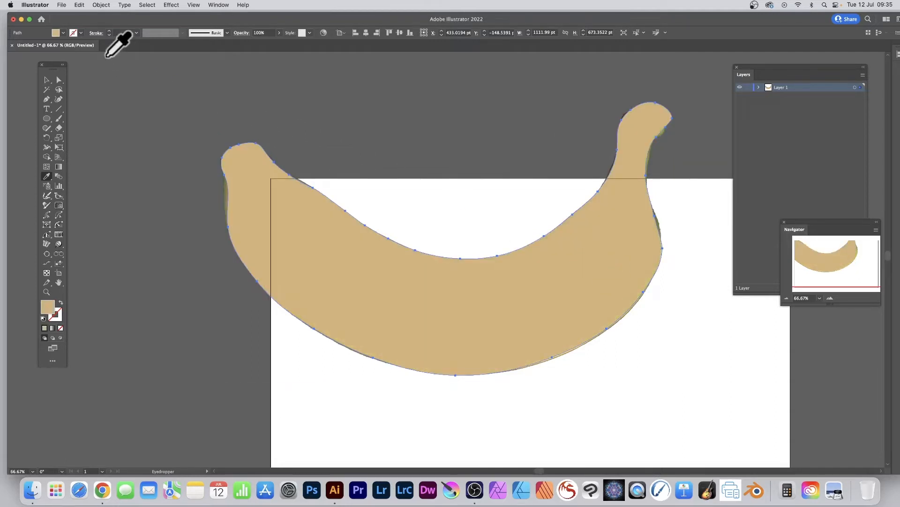
left_click(47, 79)
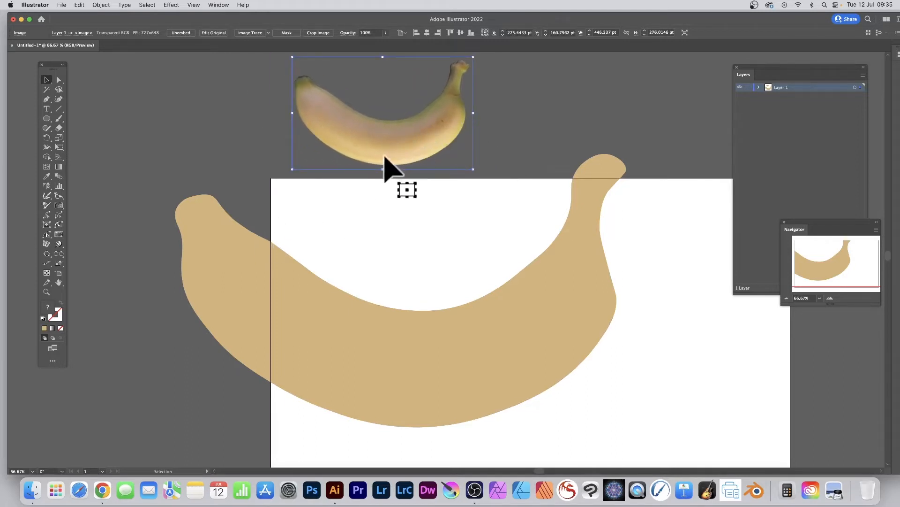
mouse_move(430, 302)
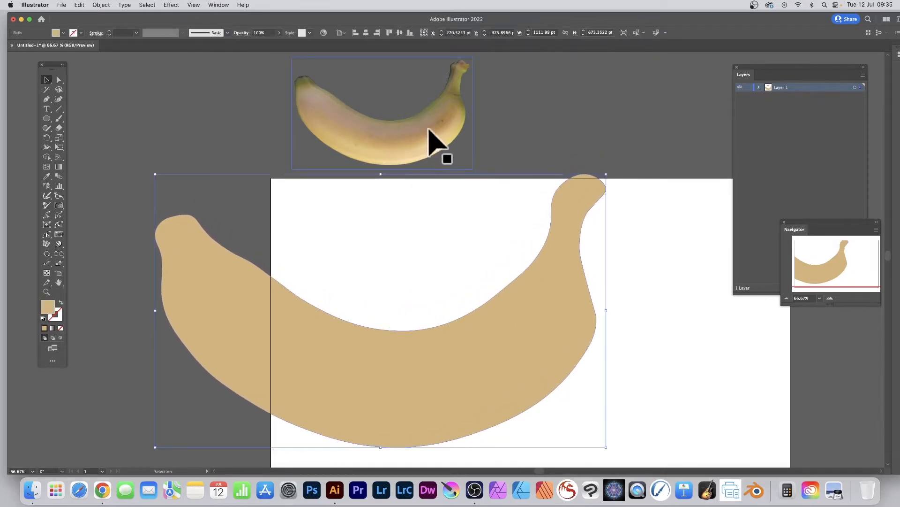
Step: Select the tan banana shape and move it lower onto the artboard
left_click(615, 120)
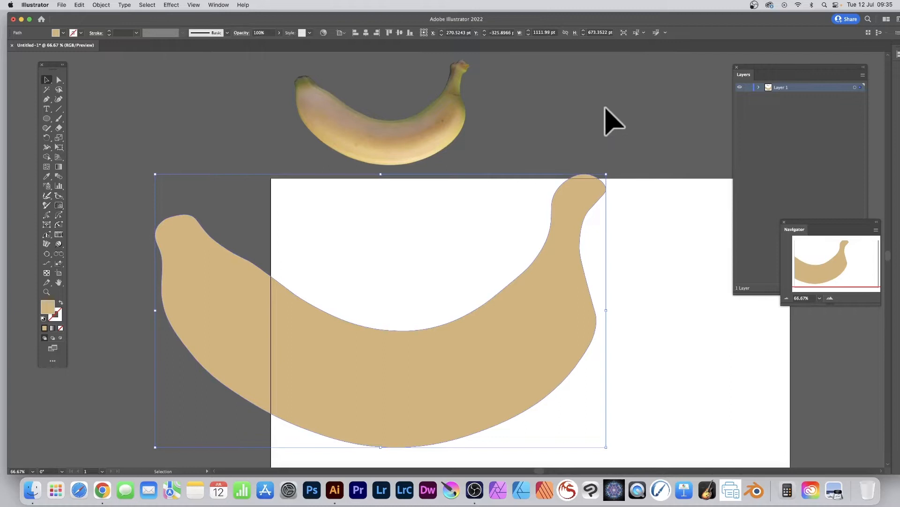
mouse_move(79, 191)
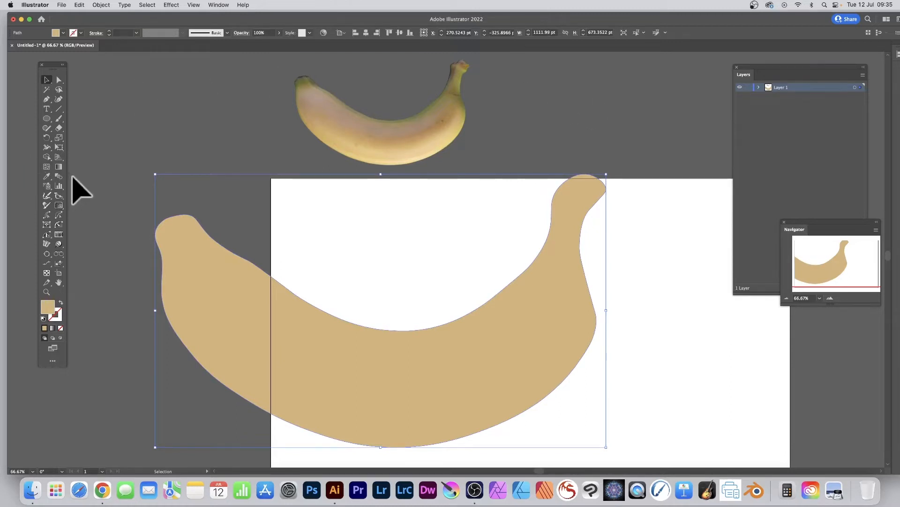
mouse_move(345, 365)
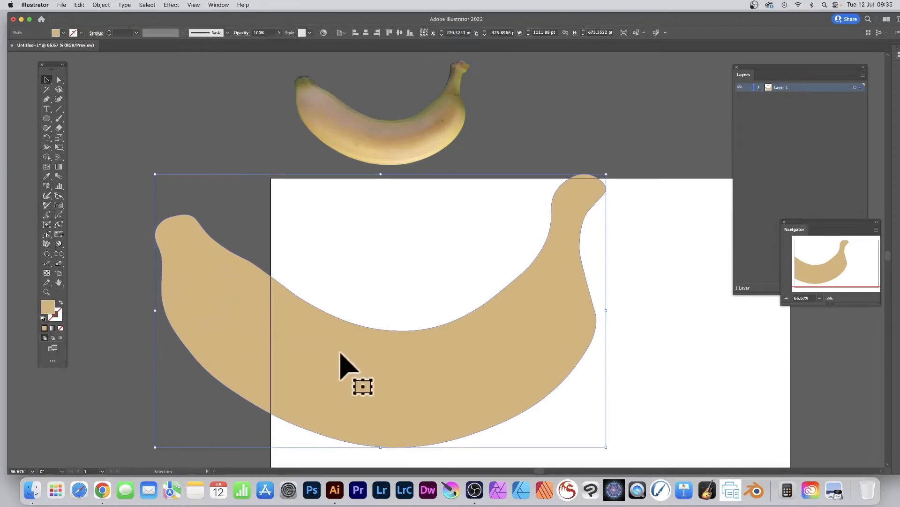
mouse_move(48, 169)
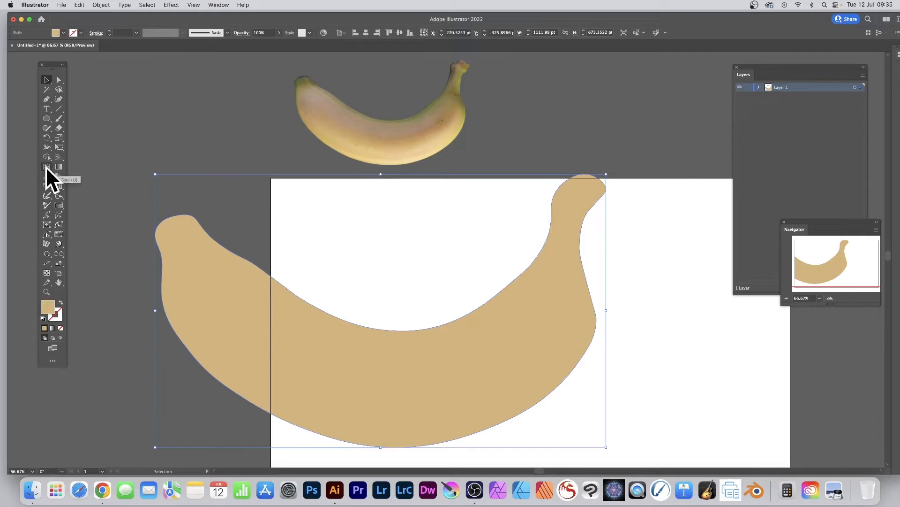
Step: Add crosswise gradient mesh lines to the banana, starting near its left end
left_click(46, 167)
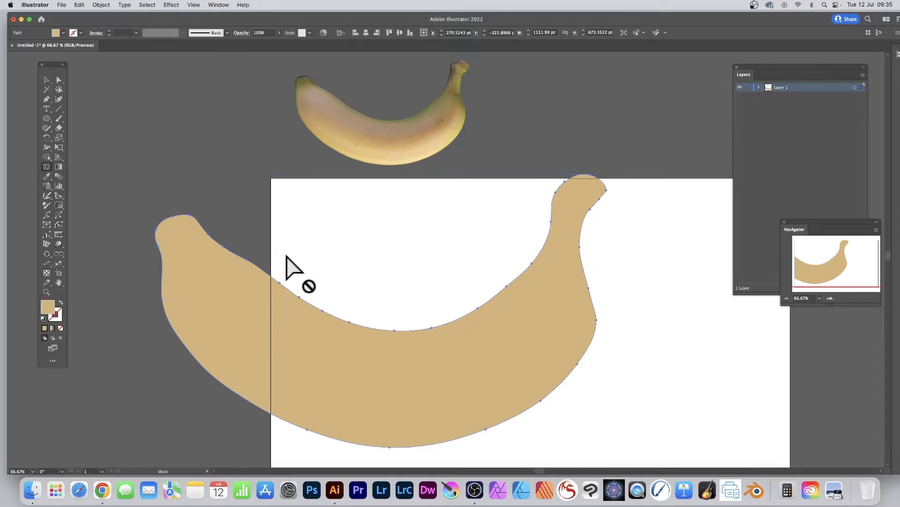
mouse_move(207, 238)
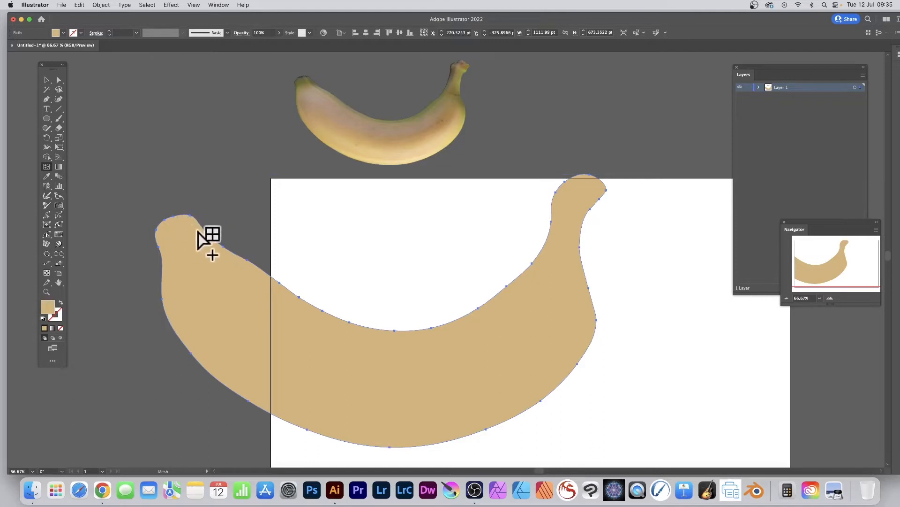
mouse_move(255, 267)
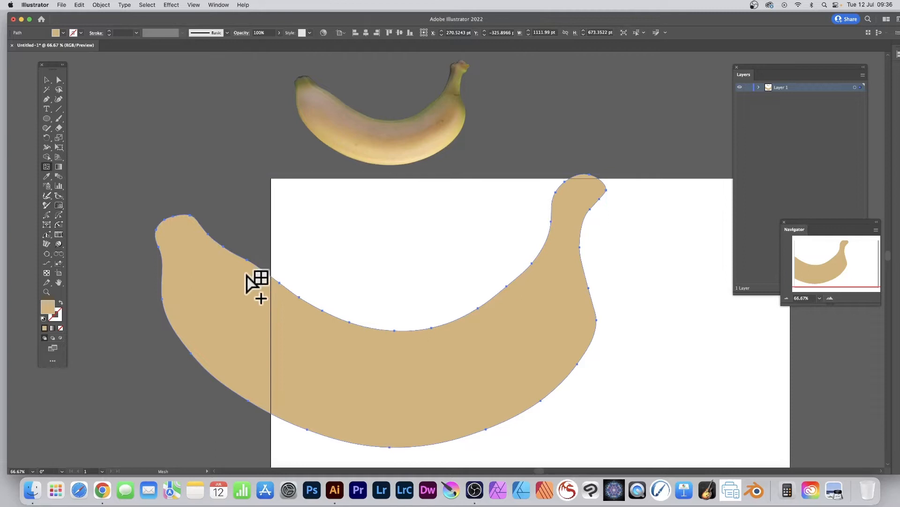
mouse_move(212, 235)
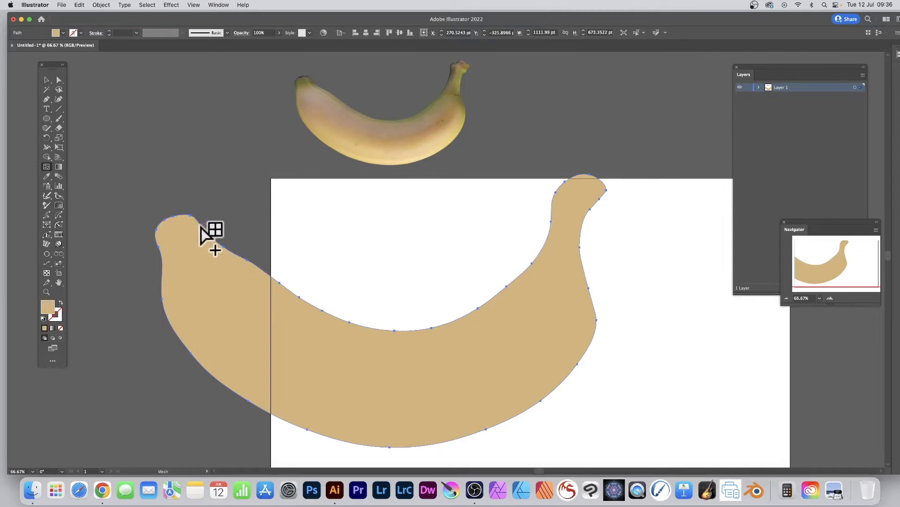
left_click(211, 233)
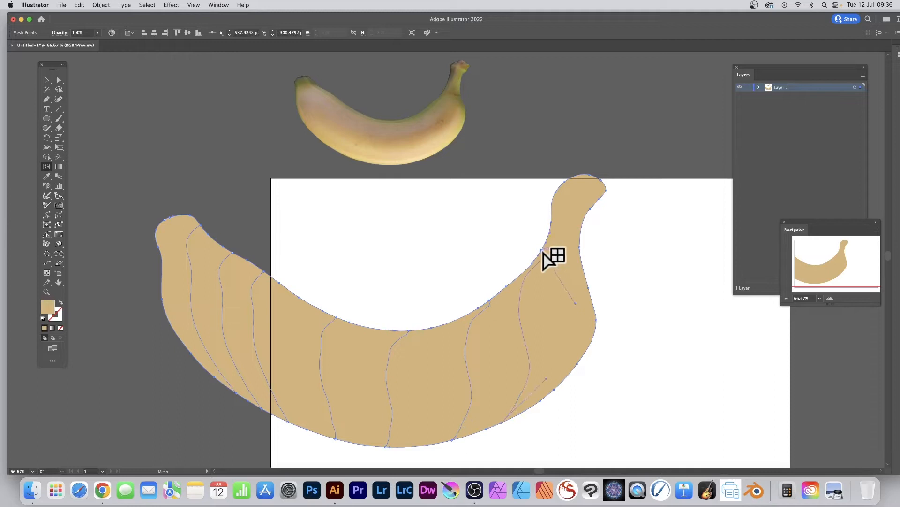
mouse_move(585, 224)
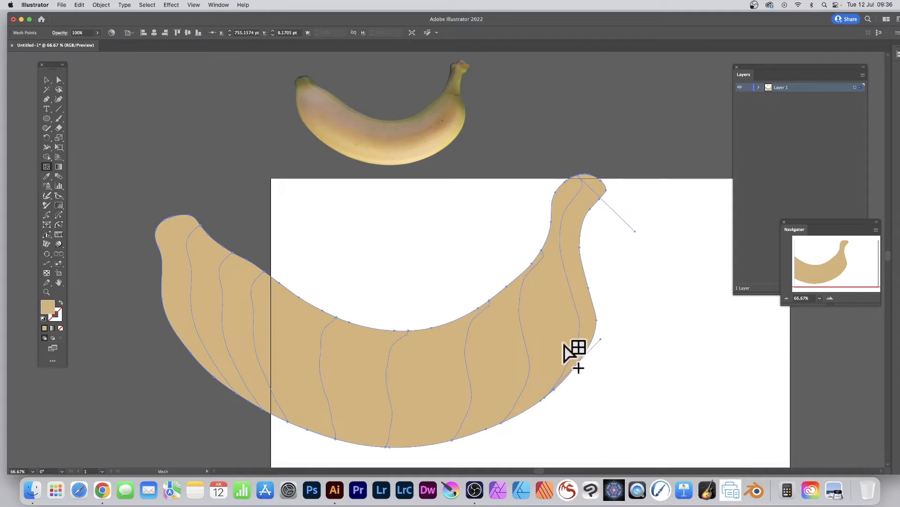
mouse_move(586, 241)
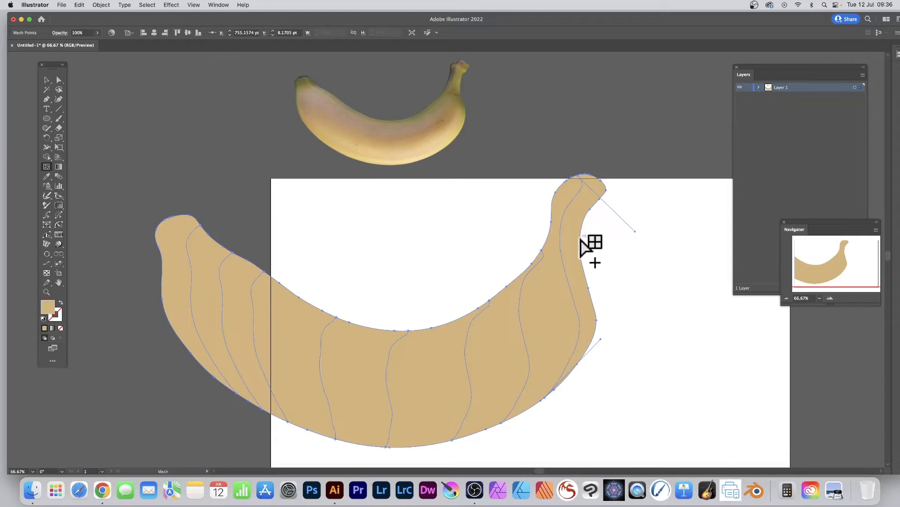
mouse_move(583, 198)
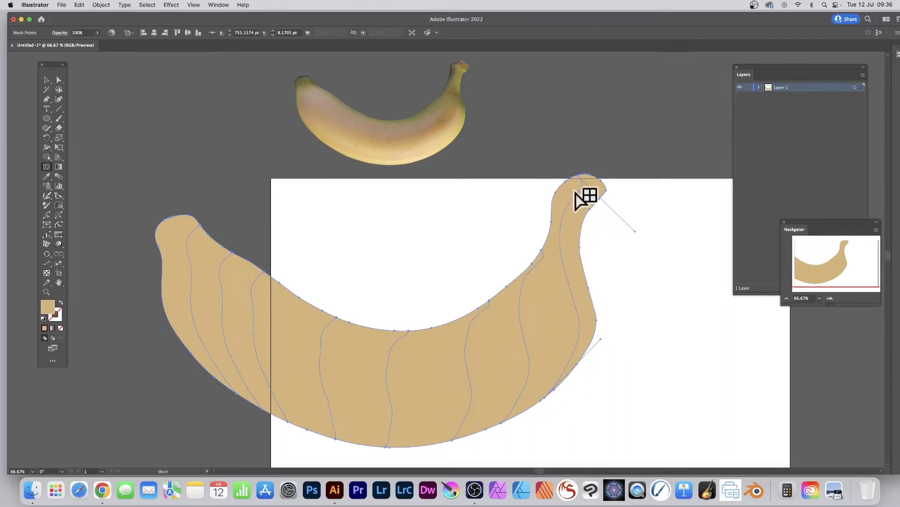
mouse_move(583, 195)
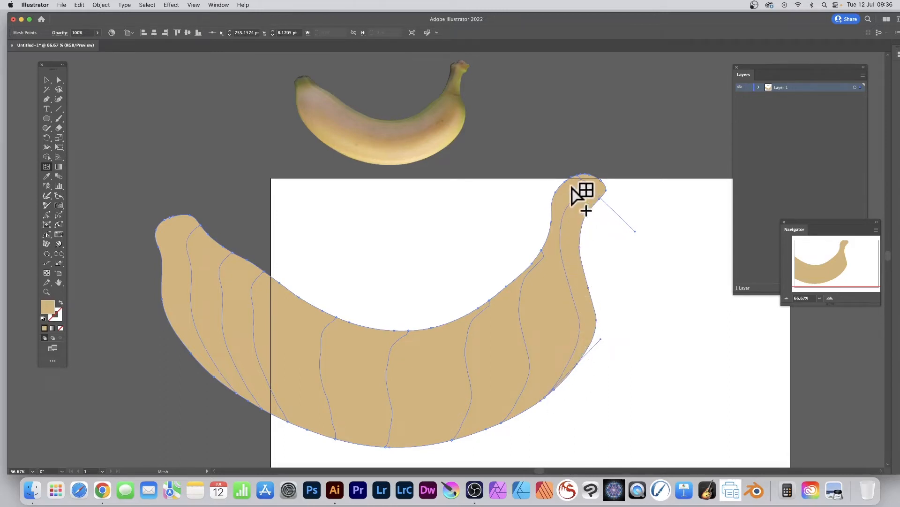
mouse_move(183, 240)
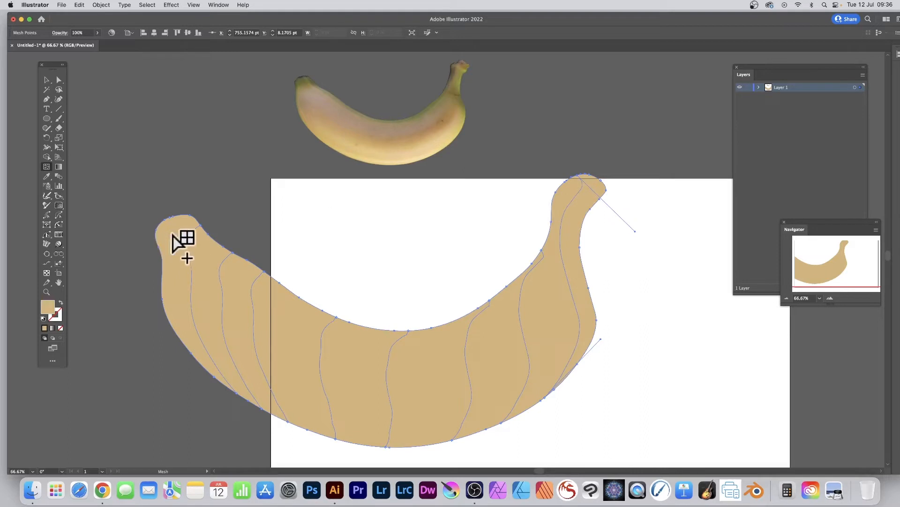
mouse_move(167, 368)
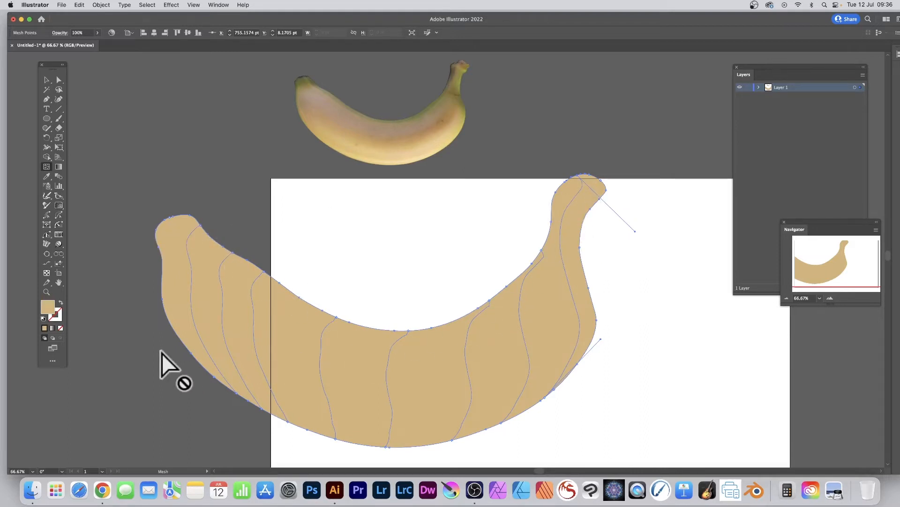
mouse_move(220, 266)
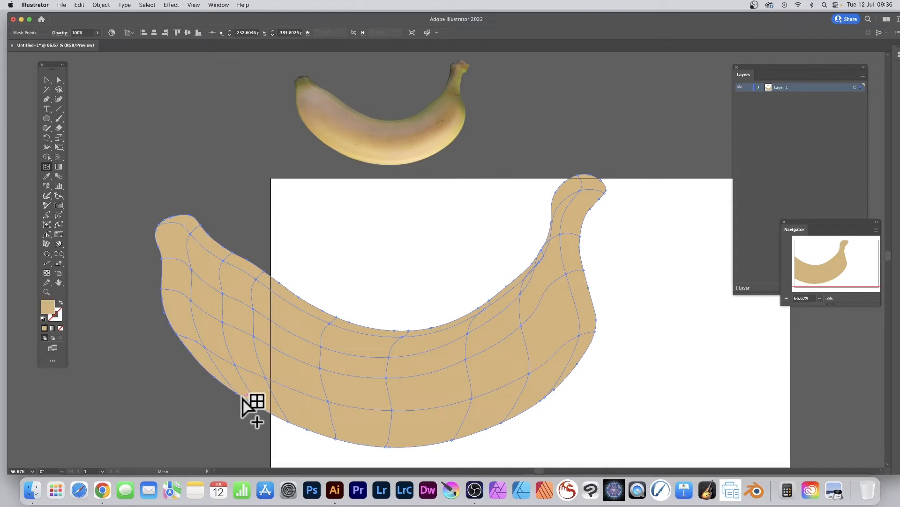
mouse_move(217, 379)
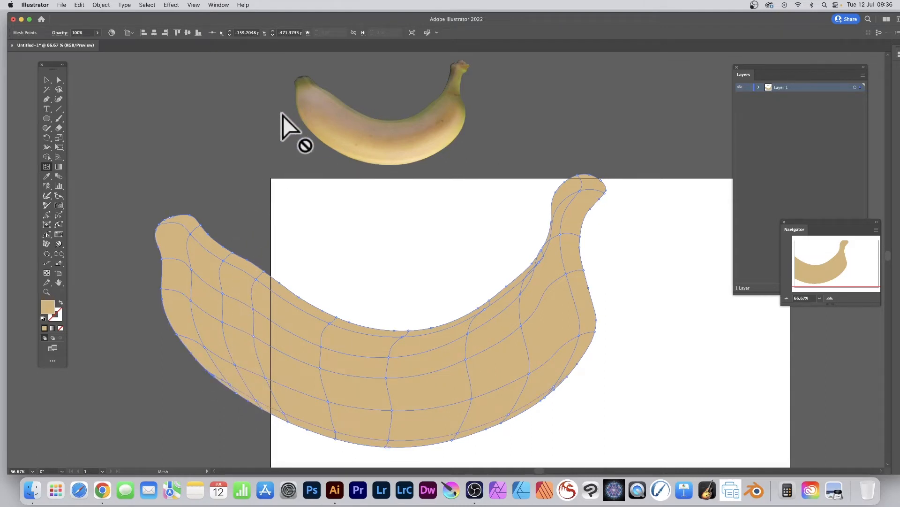
mouse_move(58, 86)
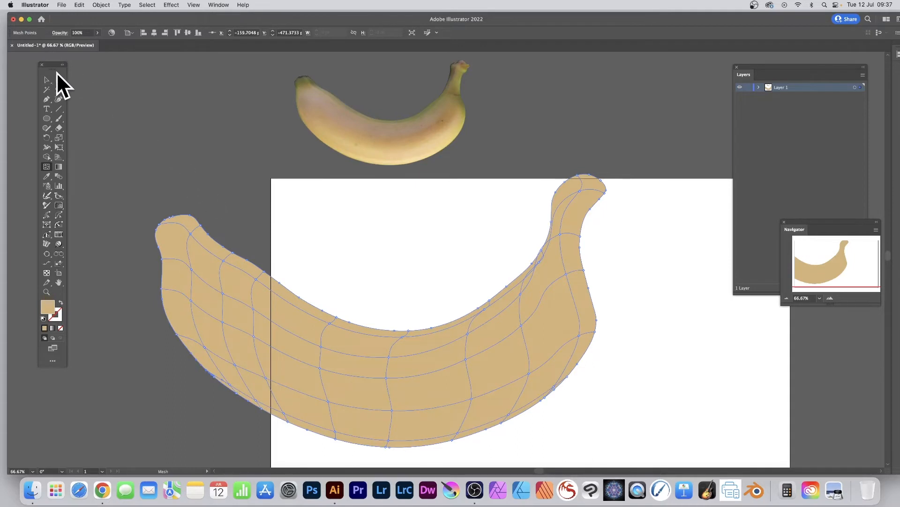
Step: Colour selected mesh points with a brown and a darker brown along the inner curve
left_click(47, 90)
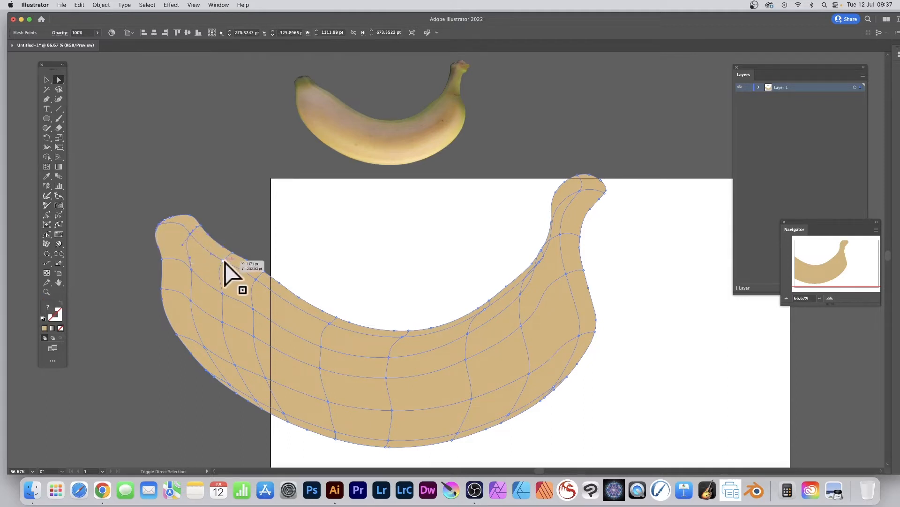
mouse_move(359, 345)
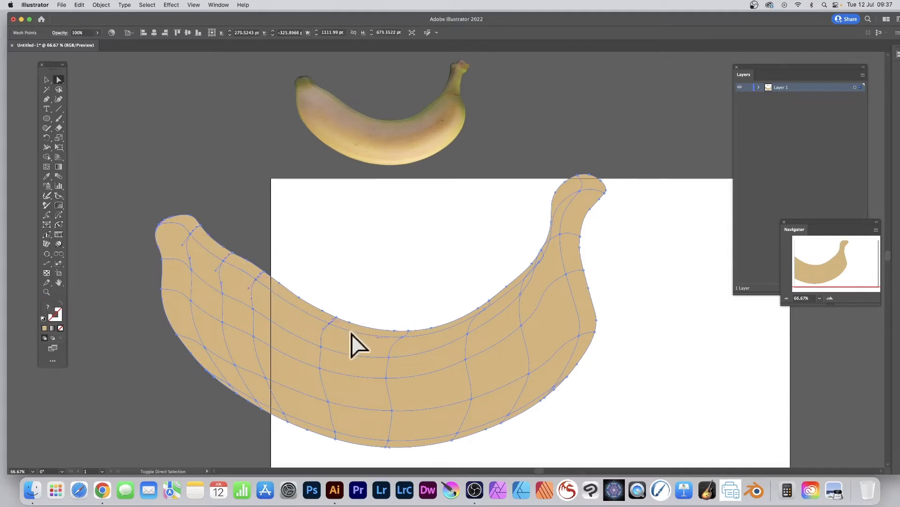
mouse_move(491, 321)
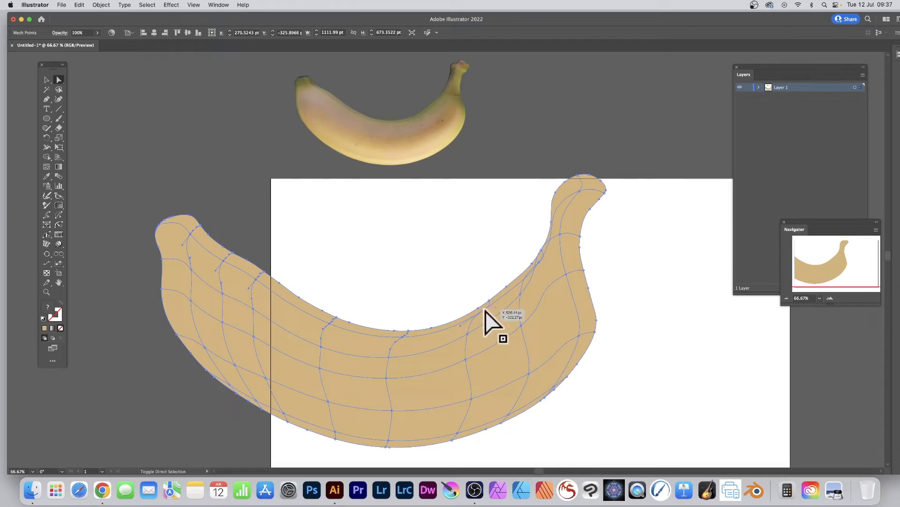
mouse_move(545, 273)
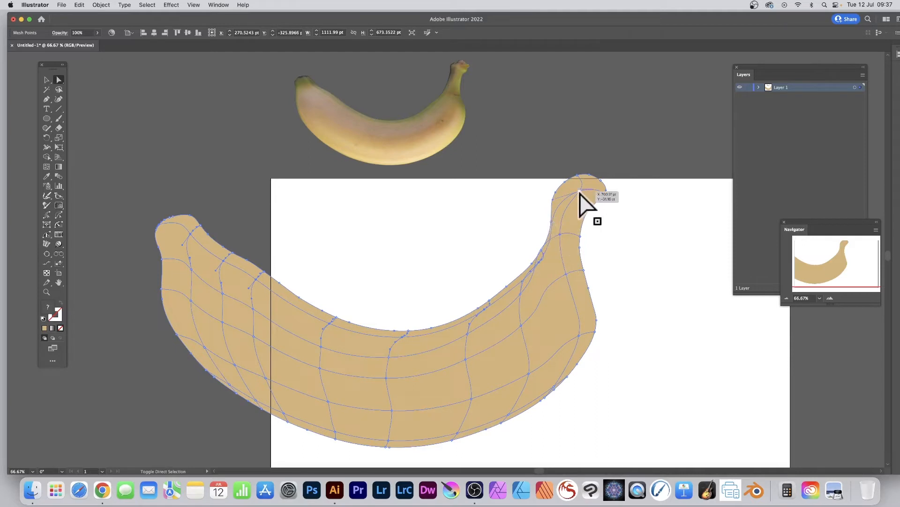
mouse_move(620, 276)
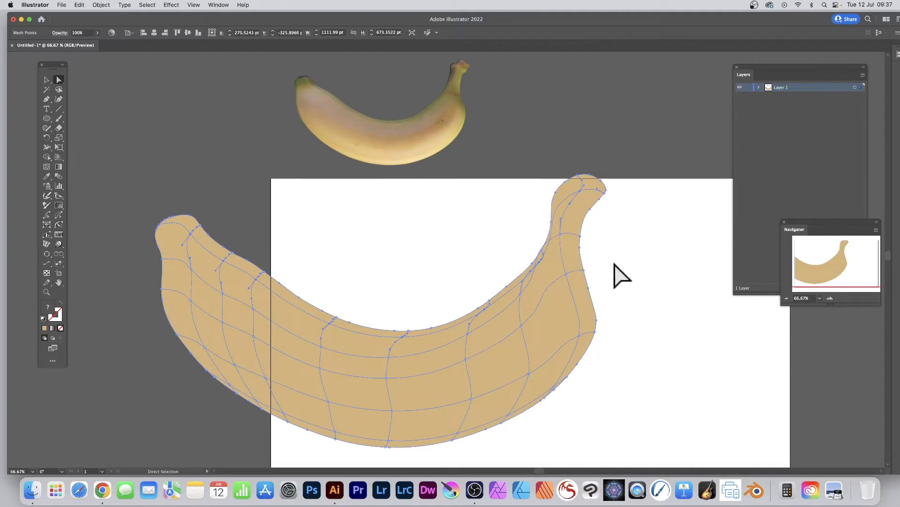
mouse_move(376, 290)
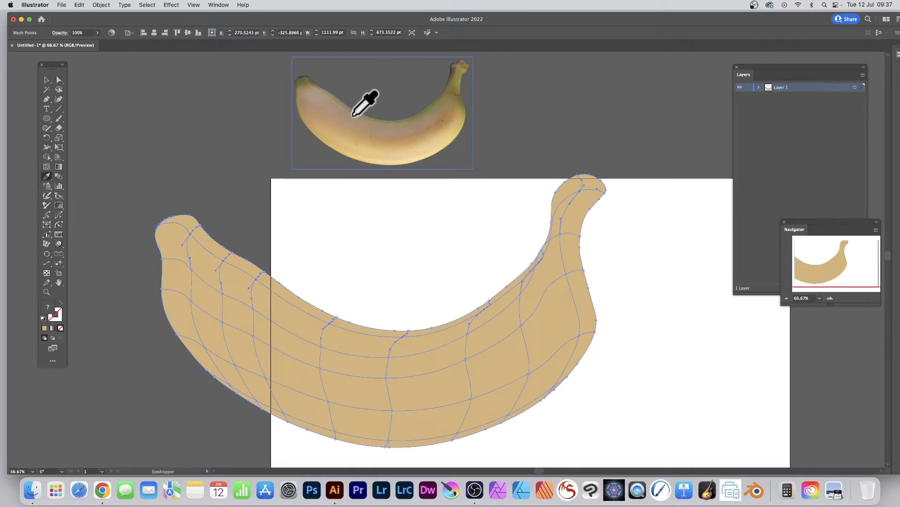
left_click(366, 103)
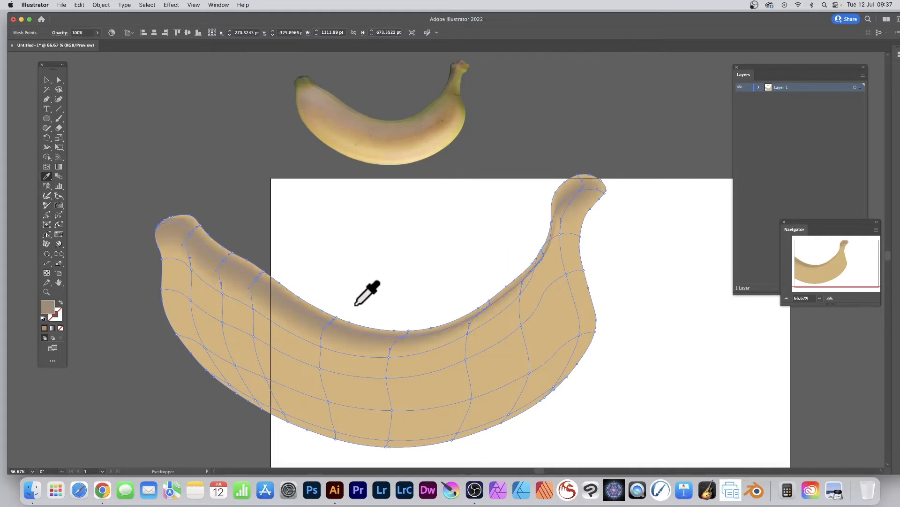
mouse_move(43, 109)
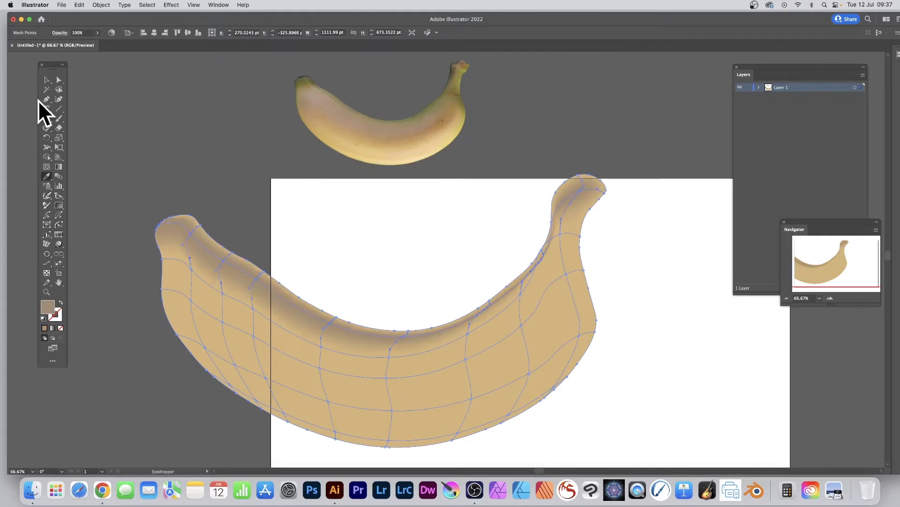
left_click(48, 79)
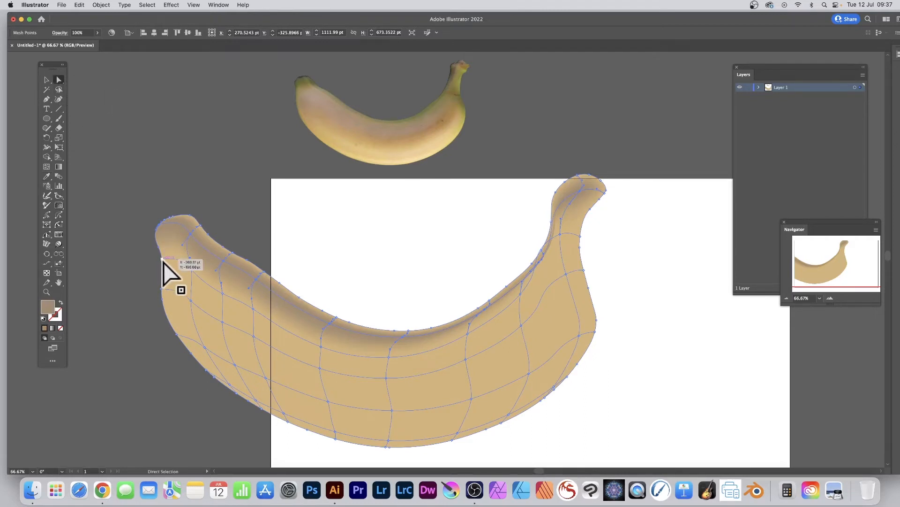
mouse_move(236, 312)
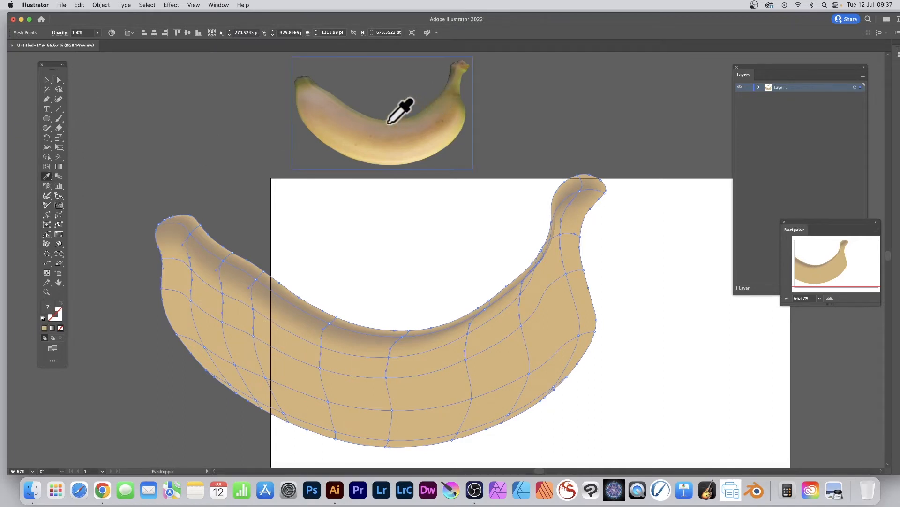
mouse_move(413, 118)
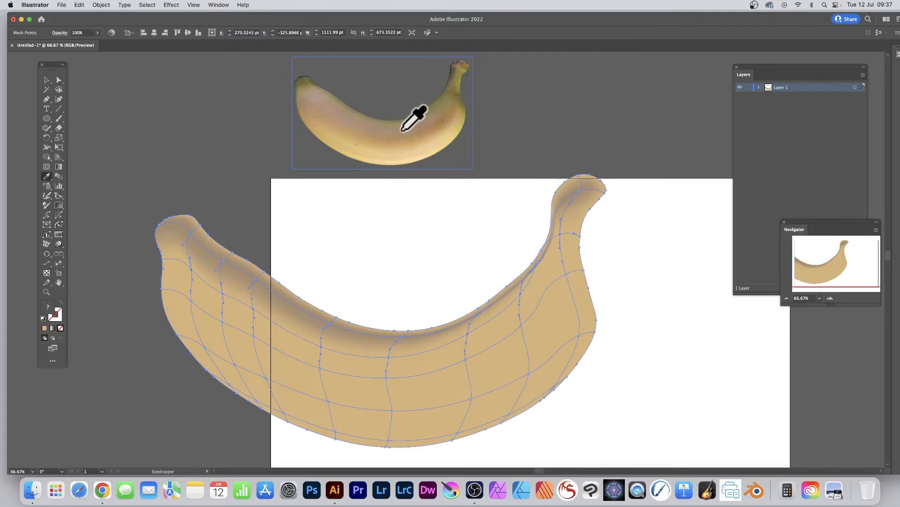
left_click(414, 120)
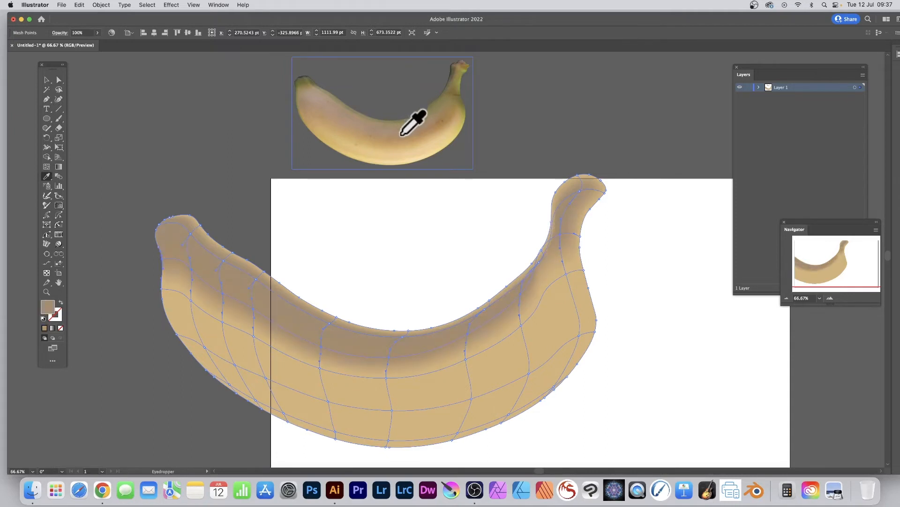
mouse_move(407, 130)
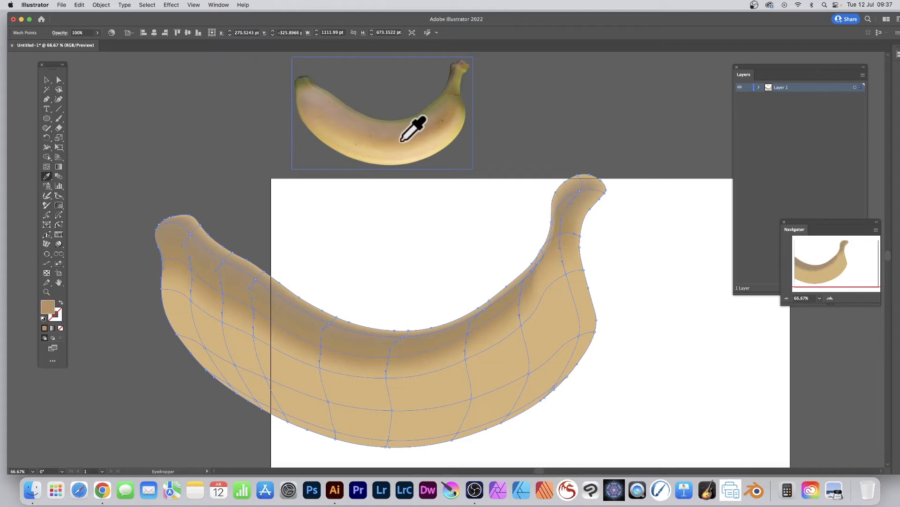
mouse_move(388, 345)
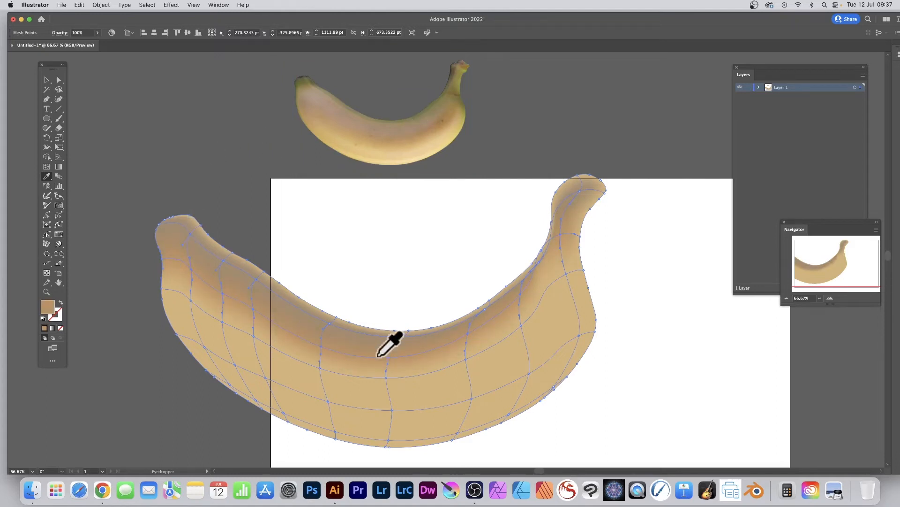
mouse_move(373, 112)
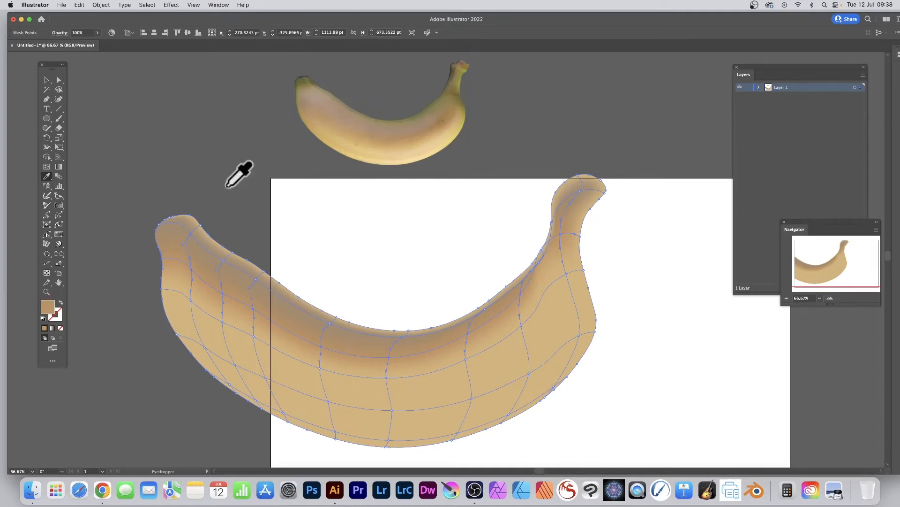
mouse_move(57, 89)
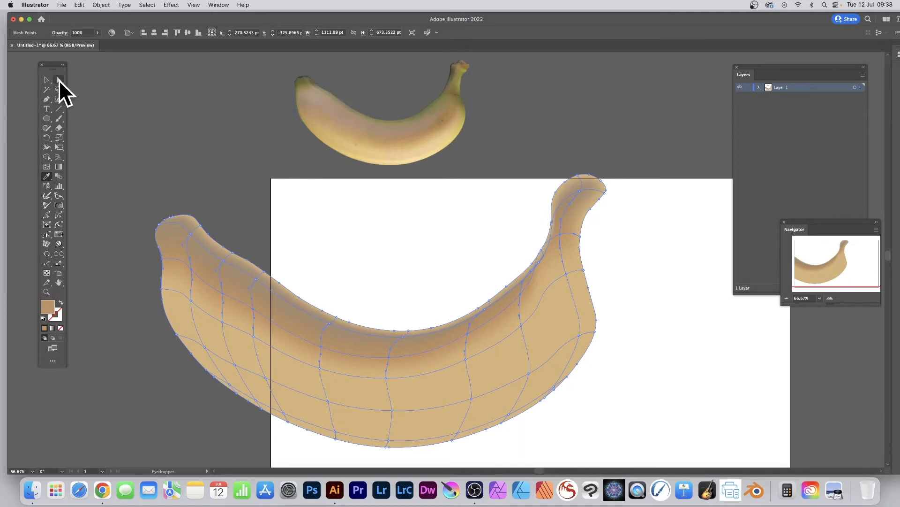
Step: Colour other mesh points with a yellow and a pale yellow for the lower points
left_click(58, 79)
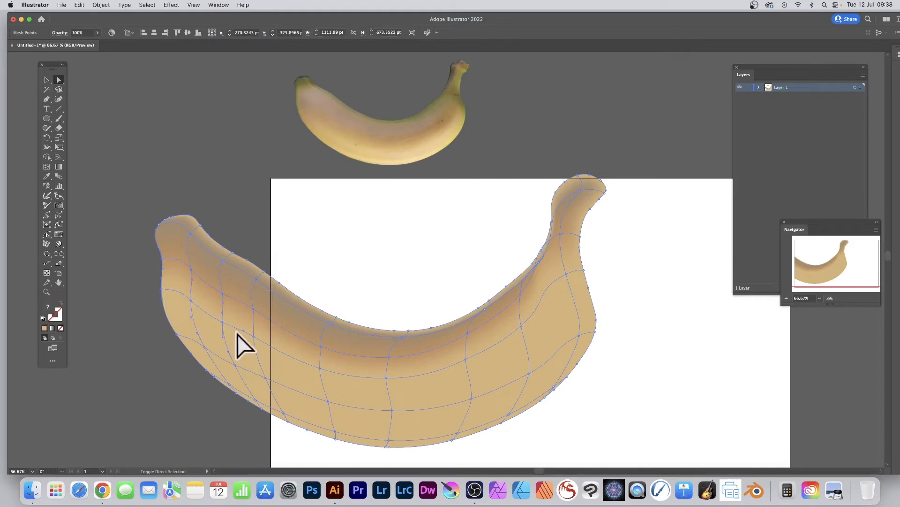
mouse_move(407, 390)
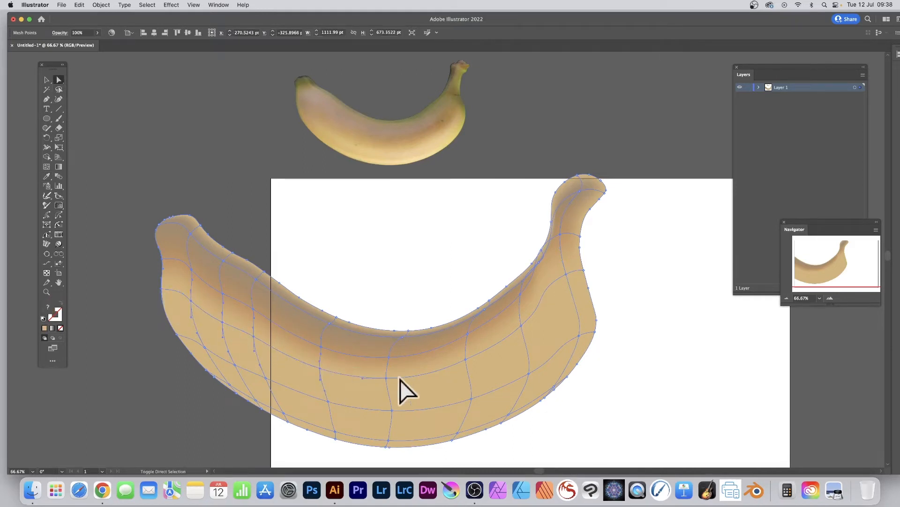
mouse_move(543, 348)
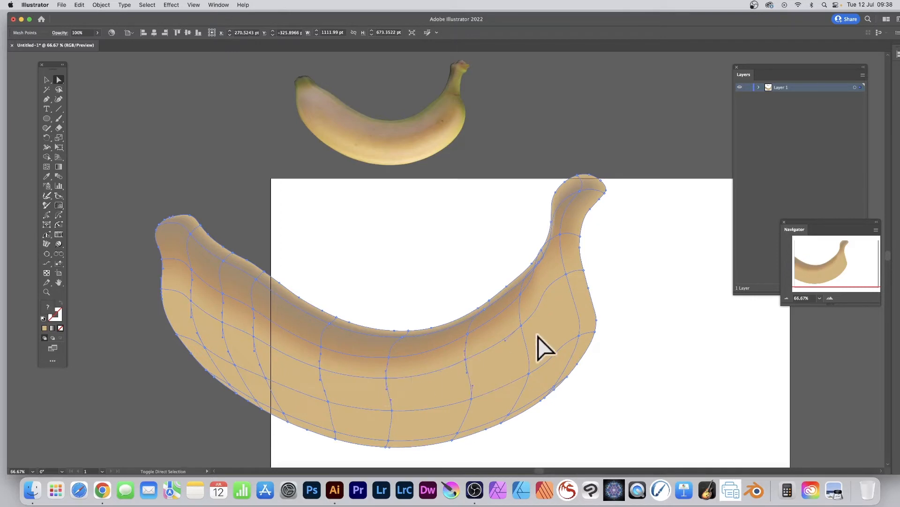
mouse_move(592, 284)
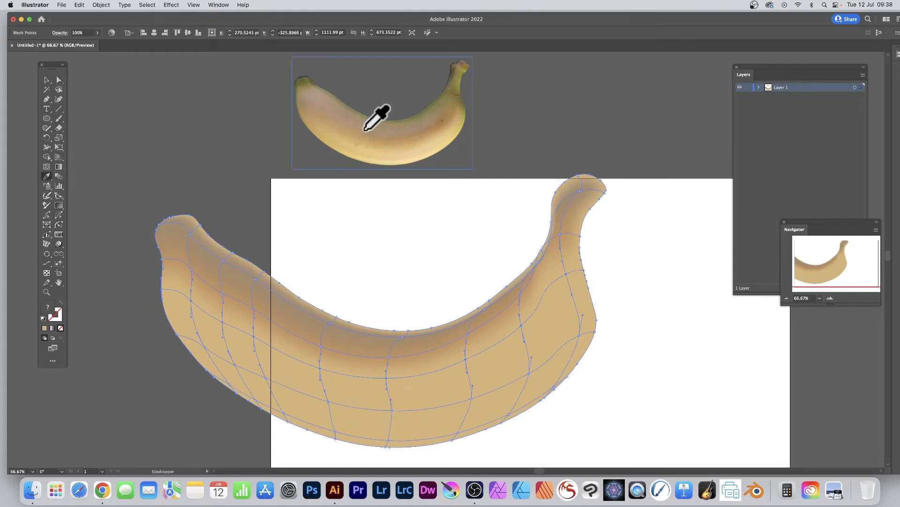
left_click(365, 123)
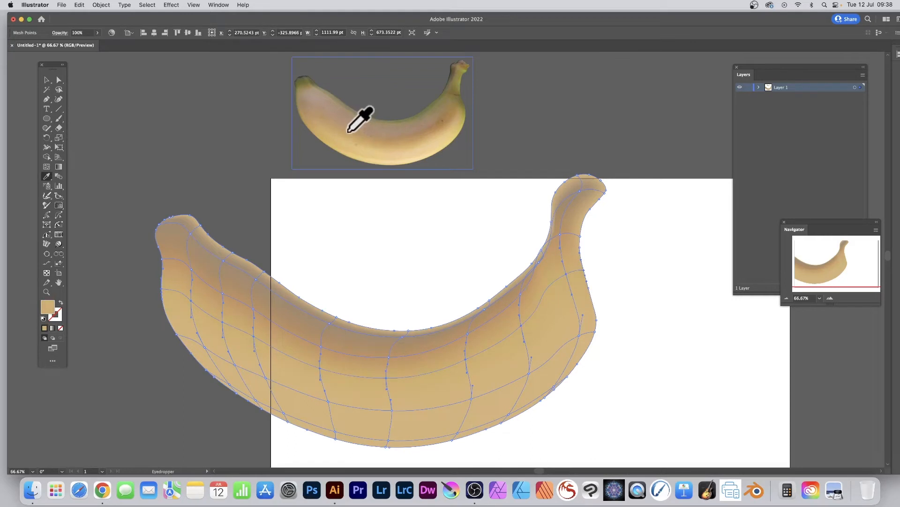
mouse_move(358, 129)
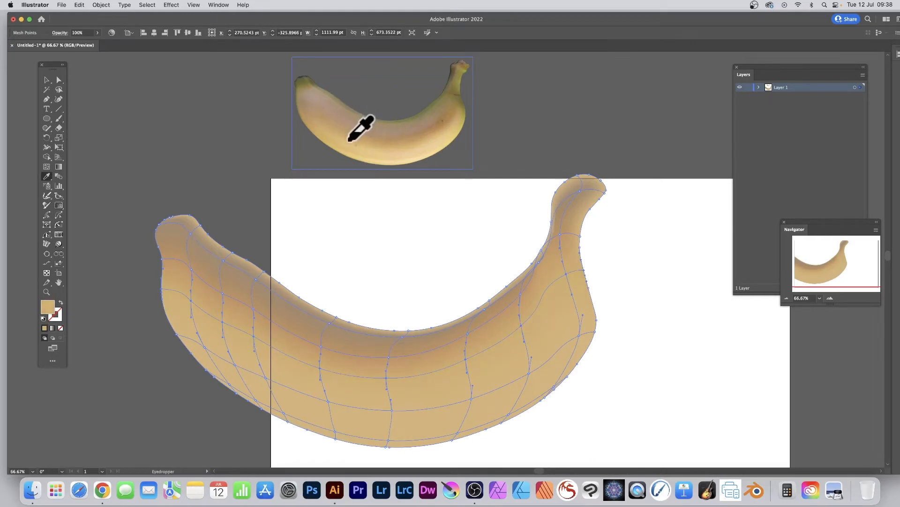
mouse_move(385, 130)
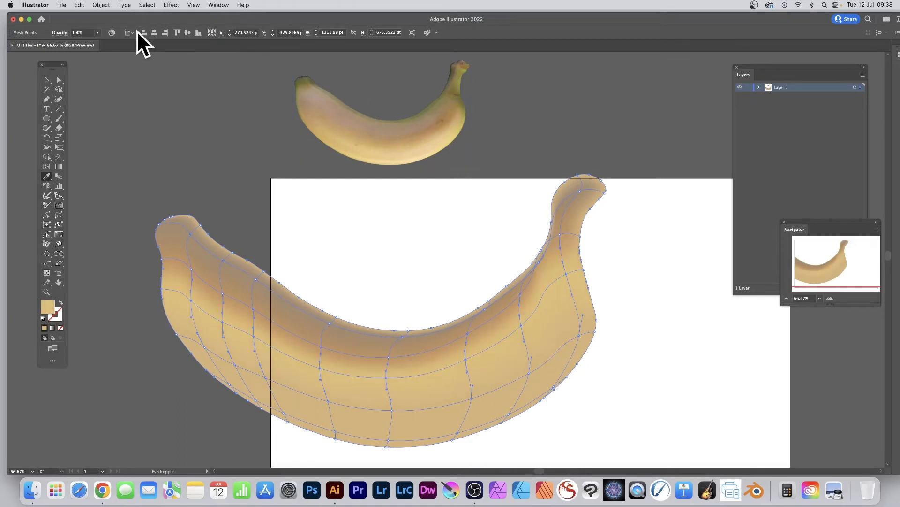
mouse_move(61, 80)
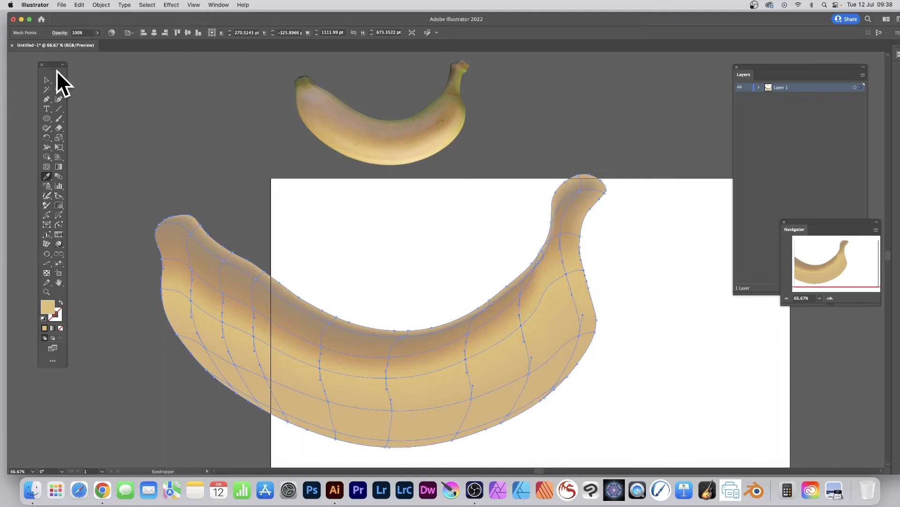
left_click(58, 80)
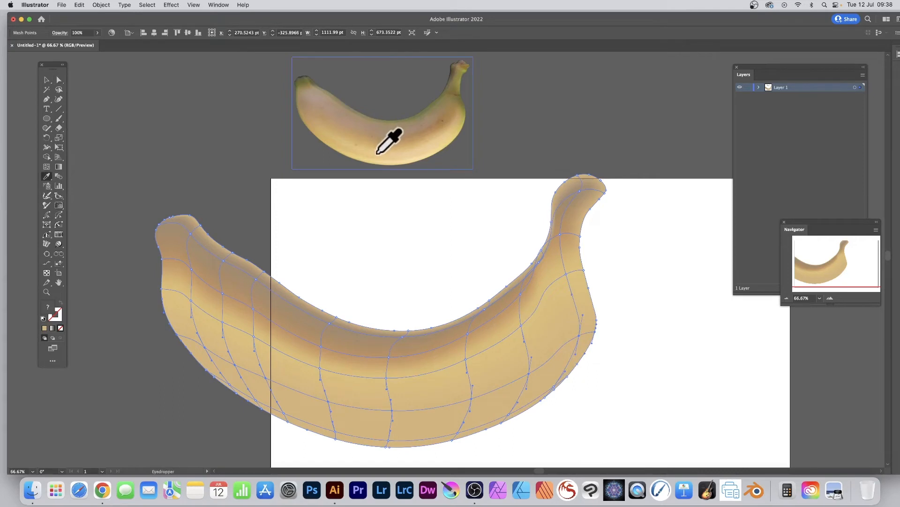
left_click(404, 140)
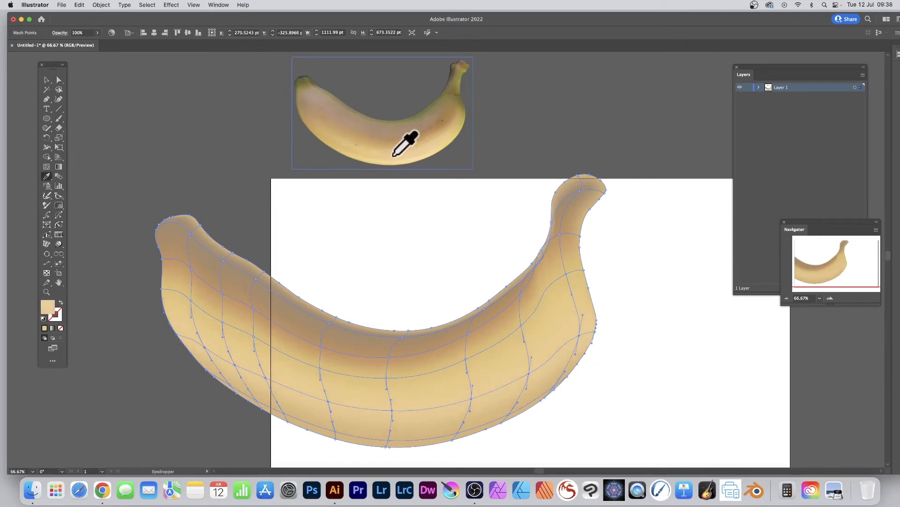
mouse_move(428, 138)
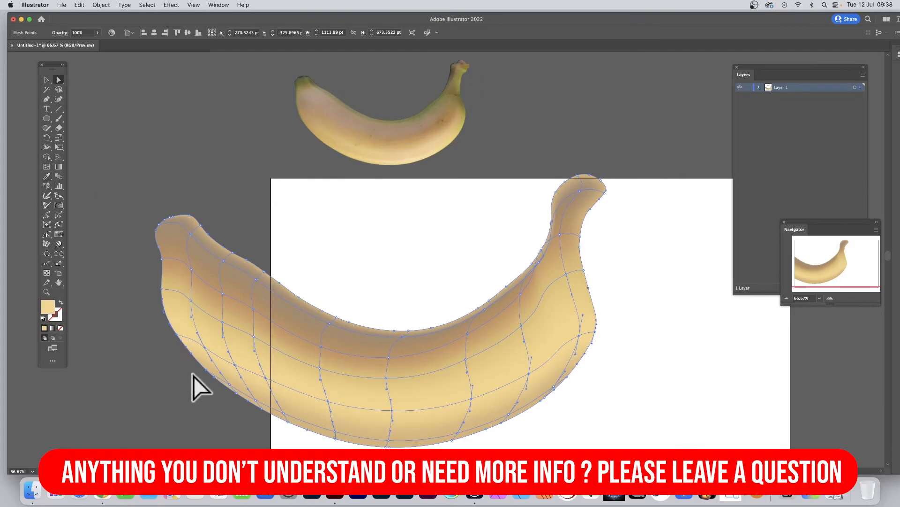
Step: Shade mesh points along the banana's upper edge with a dark brown from the photo
left_click(382, 112)
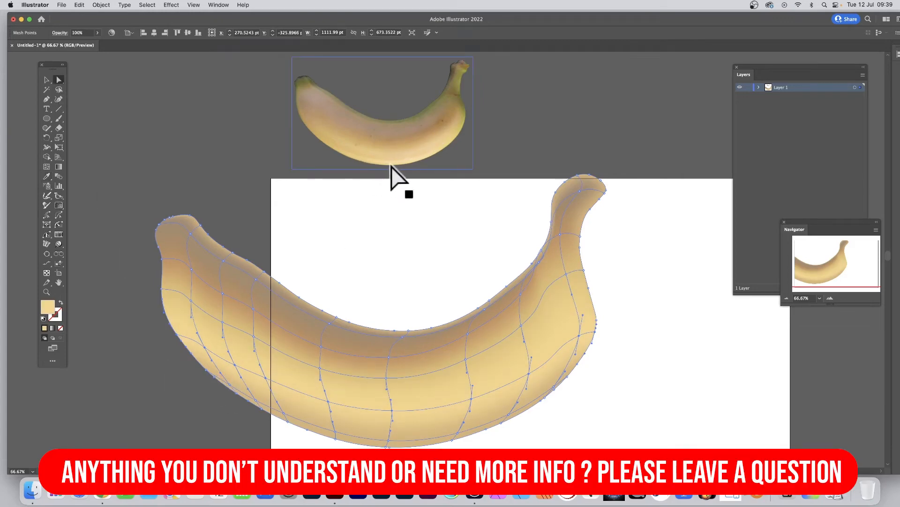
left_click(238, 215)
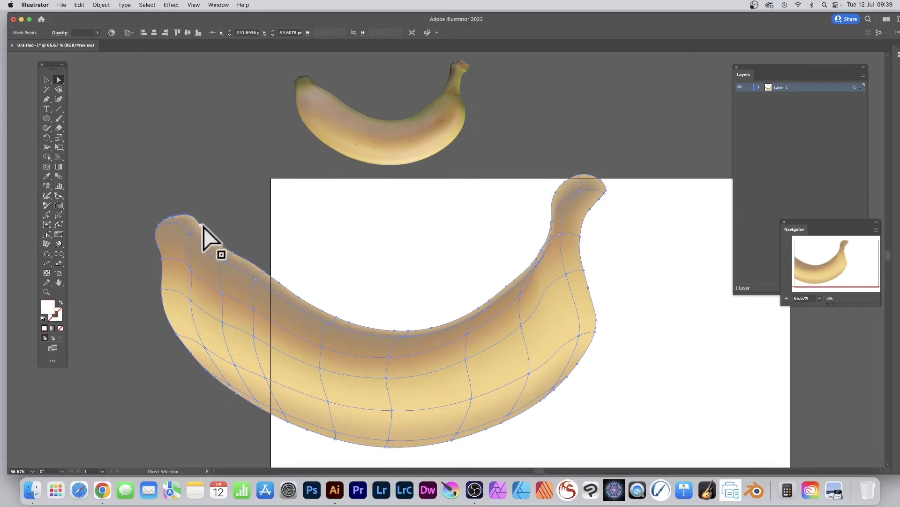
left_click(212, 253)
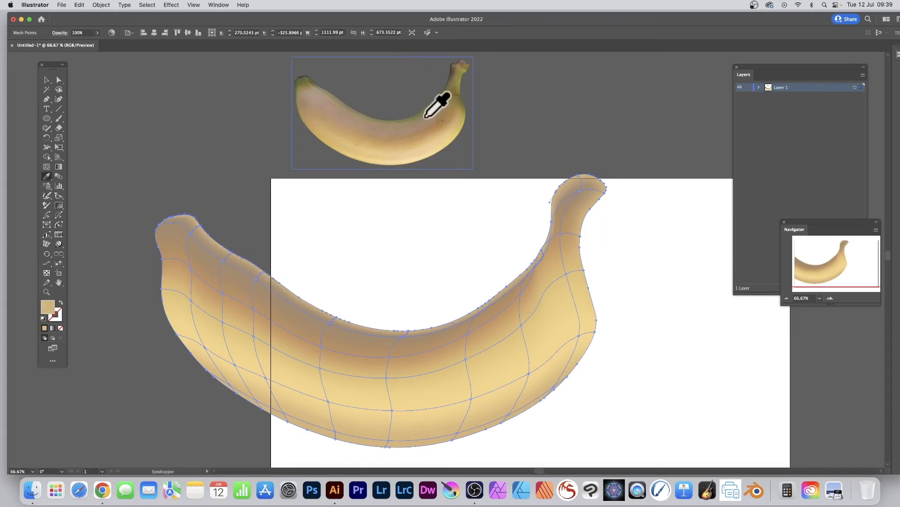
left_click(438, 94)
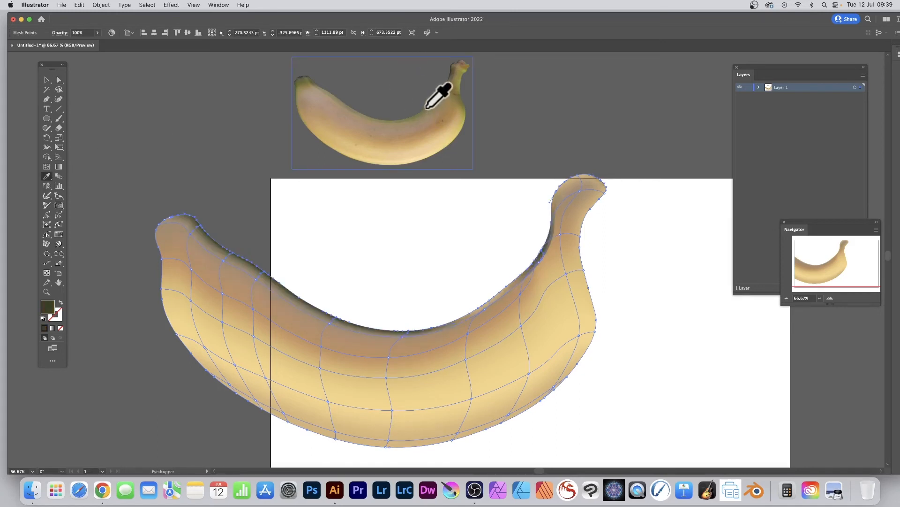
mouse_move(385, 103)
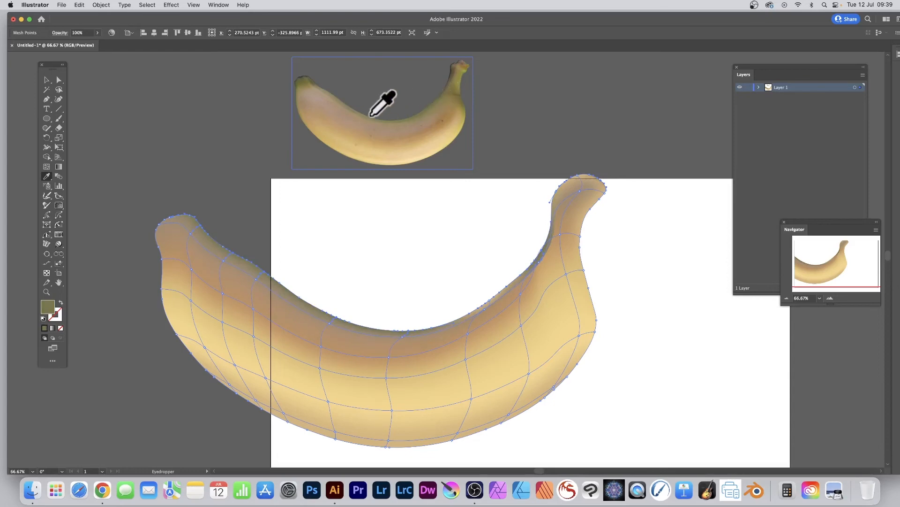
mouse_move(379, 103)
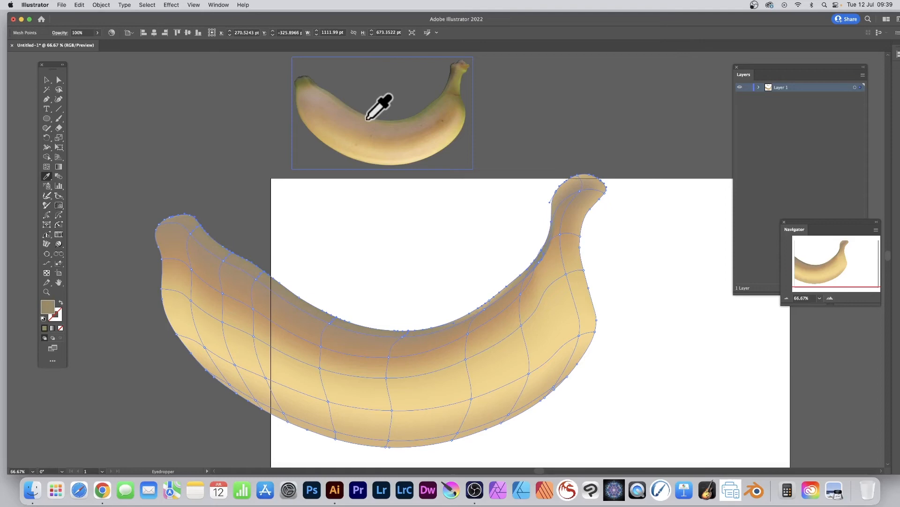
mouse_move(32, 126)
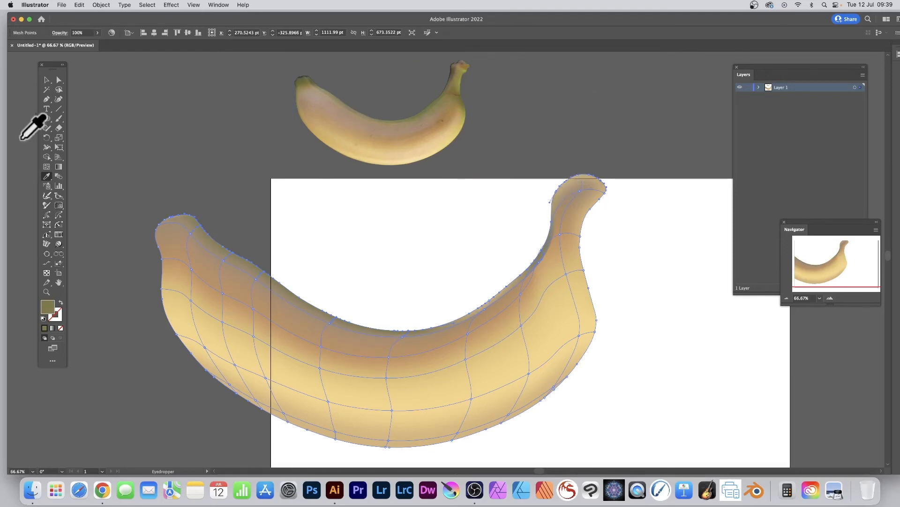
Step: Colour the stem tip with a brown sampled from the photo
left_click(58, 80)
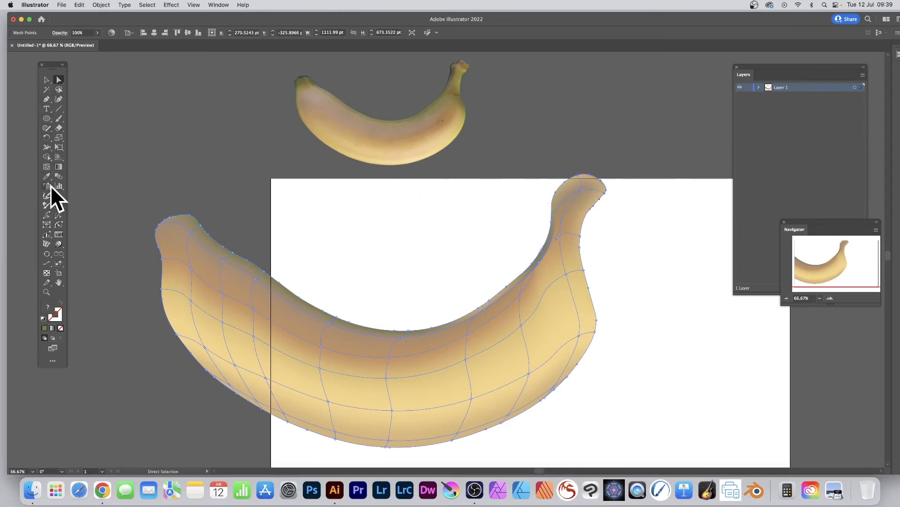
left_click(46, 176)
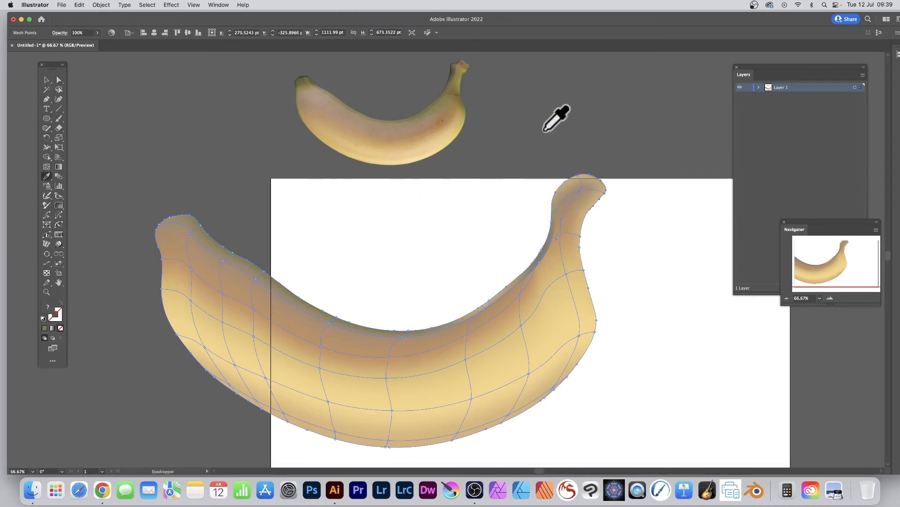
left_click(468, 56)
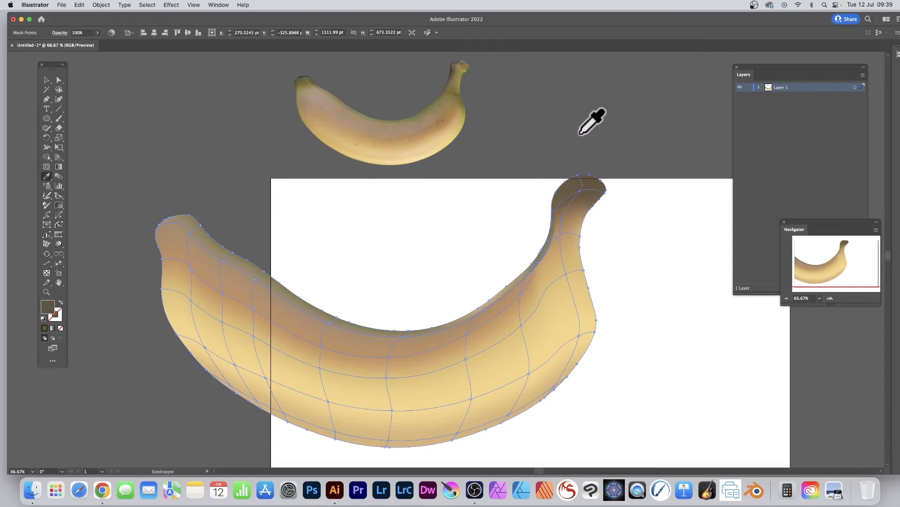
mouse_move(609, 192)
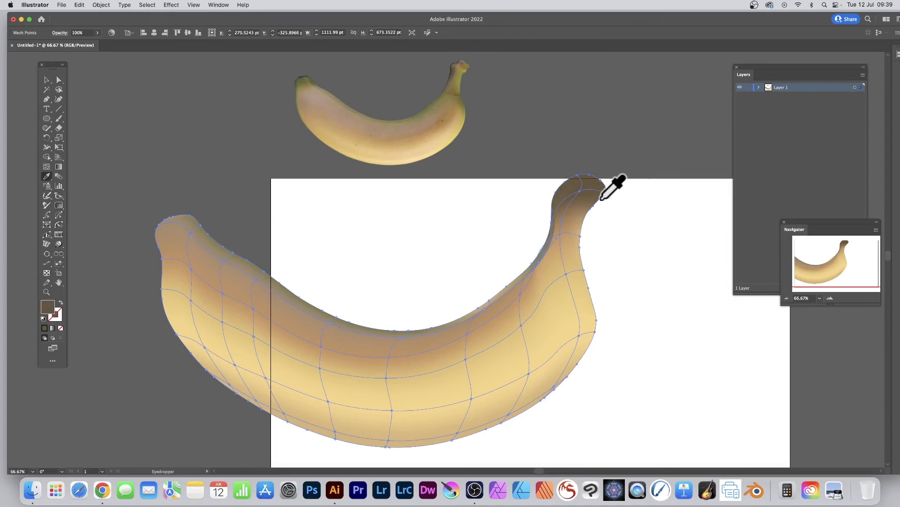
mouse_move(450, 95)
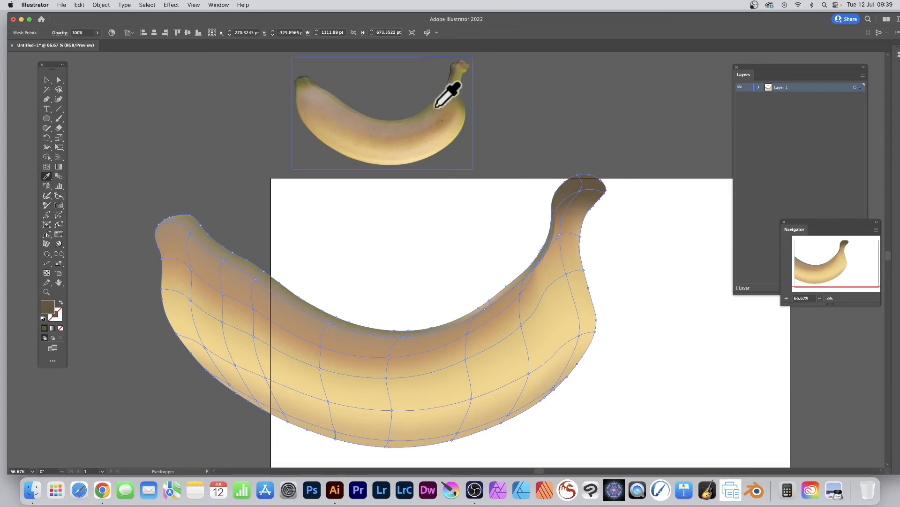
mouse_move(63, 75)
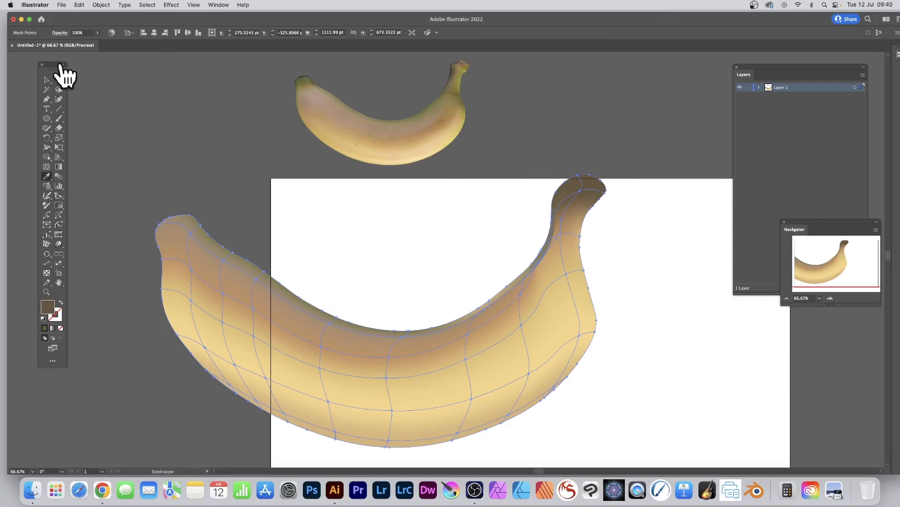
left_click(46, 80)
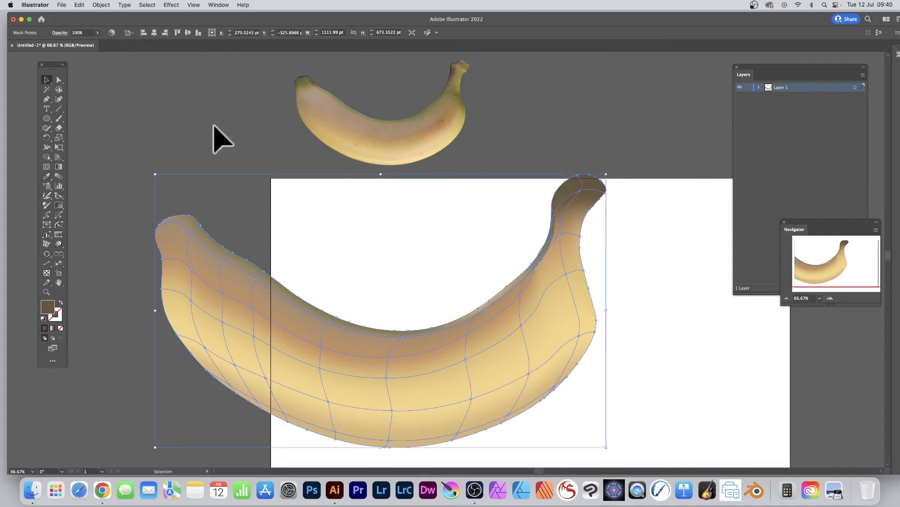
left_click(224, 137)
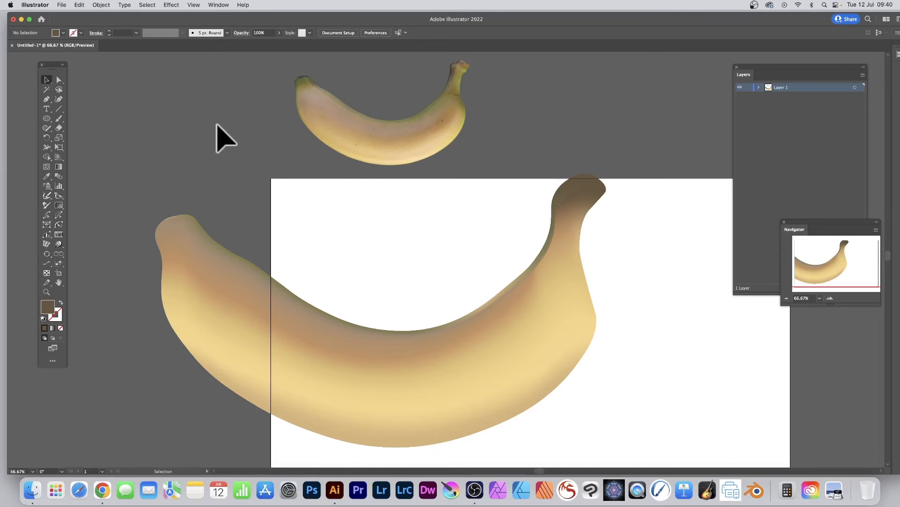
mouse_move(204, 224)
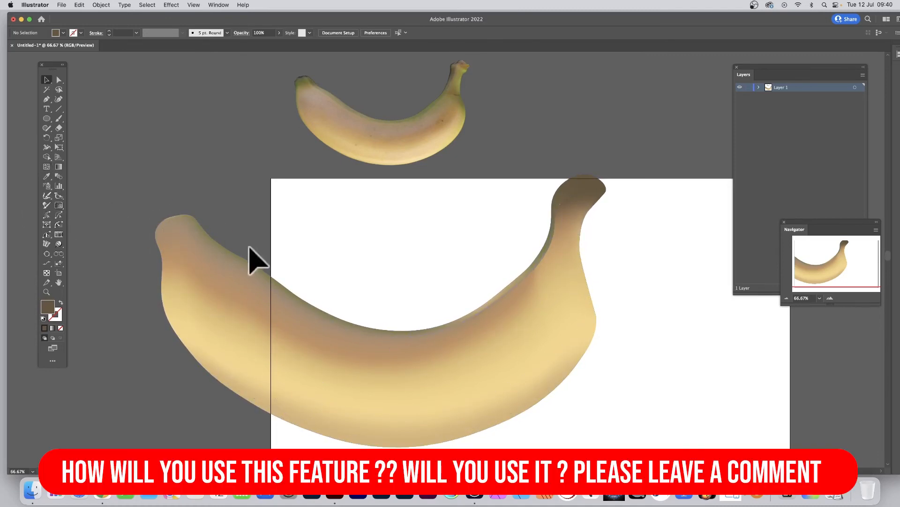
left_click(330, 106)
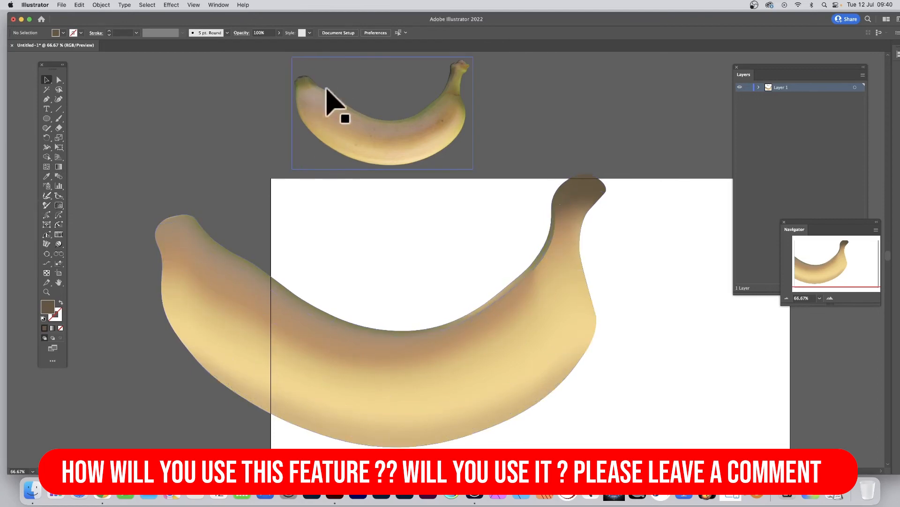
left_click(293, 104)
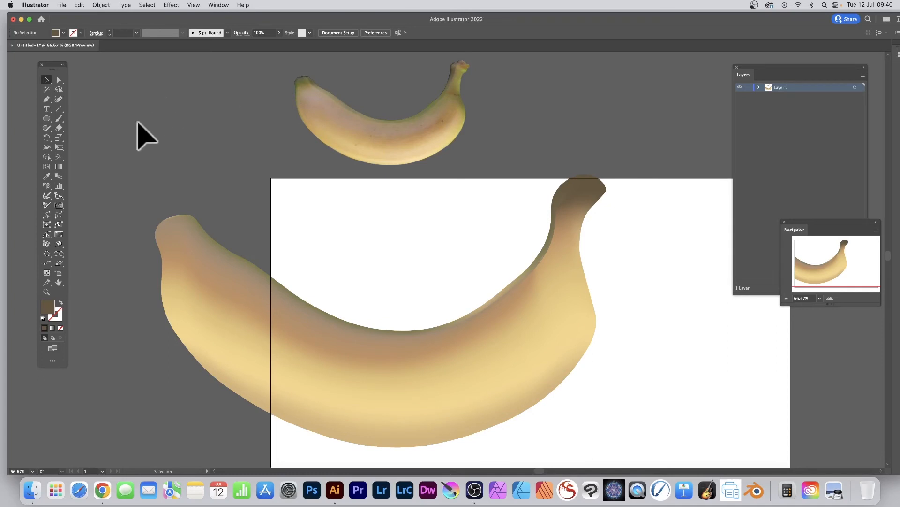
mouse_move(47, 118)
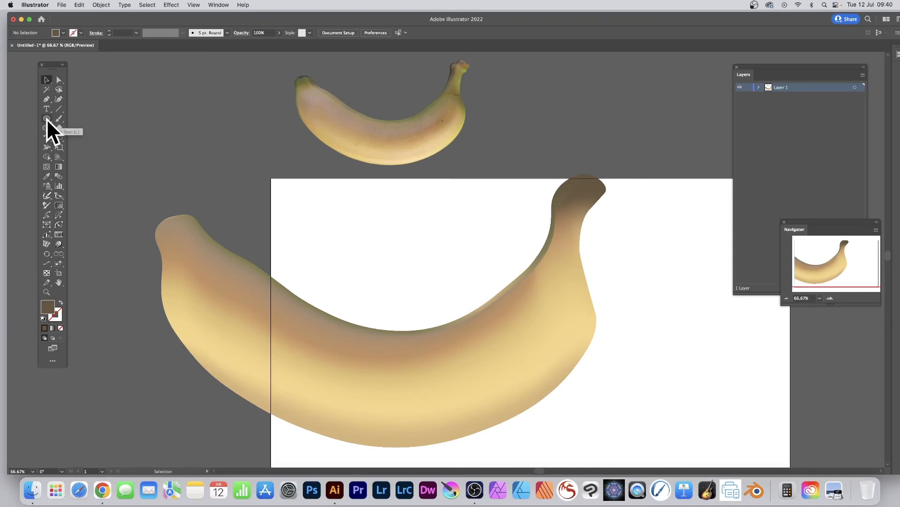
Step: Draw a tiny circle on the banana's right side and sample a brown fill for it
left_click(47, 119)
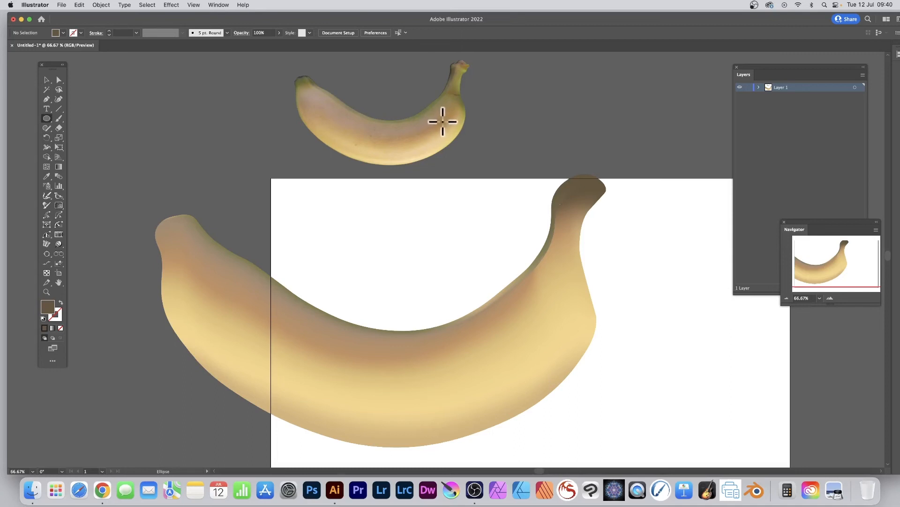
mouse_move(458, 147)
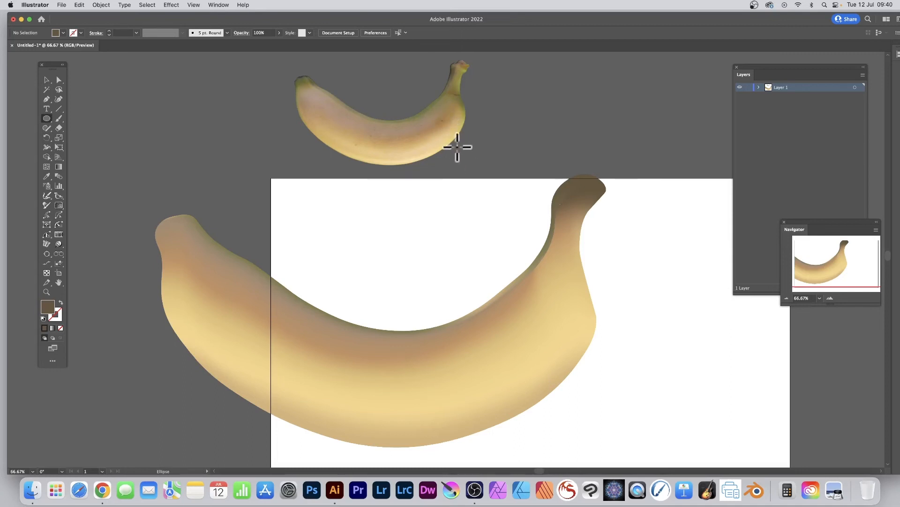
mouse_move(456, 143)
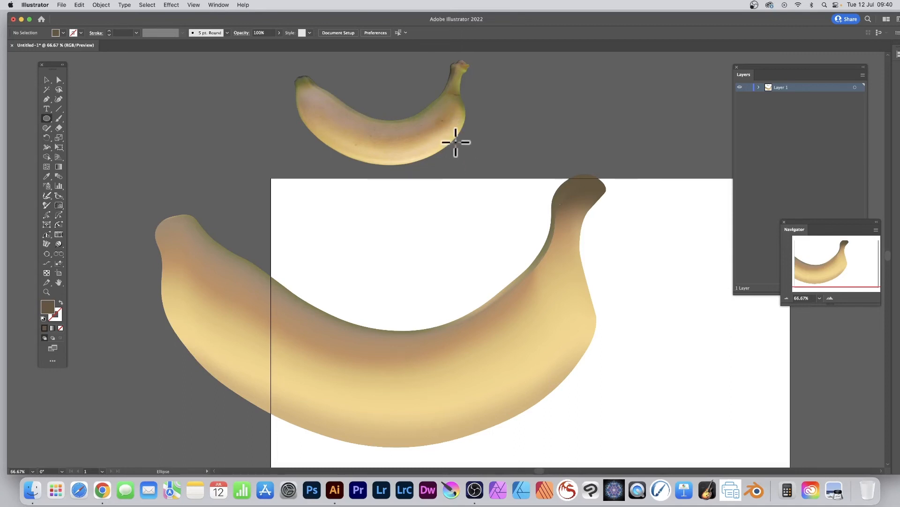
mouse_move(447, 128)
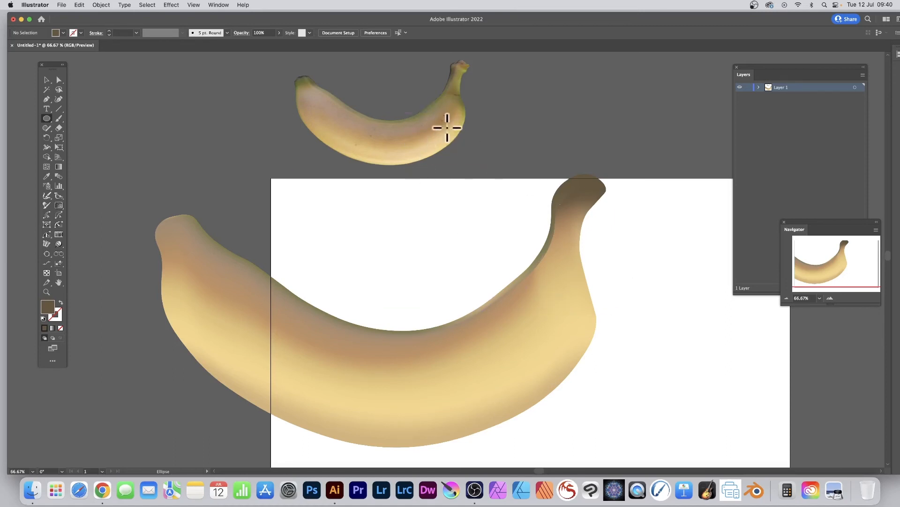
mouse_move(574, 314)
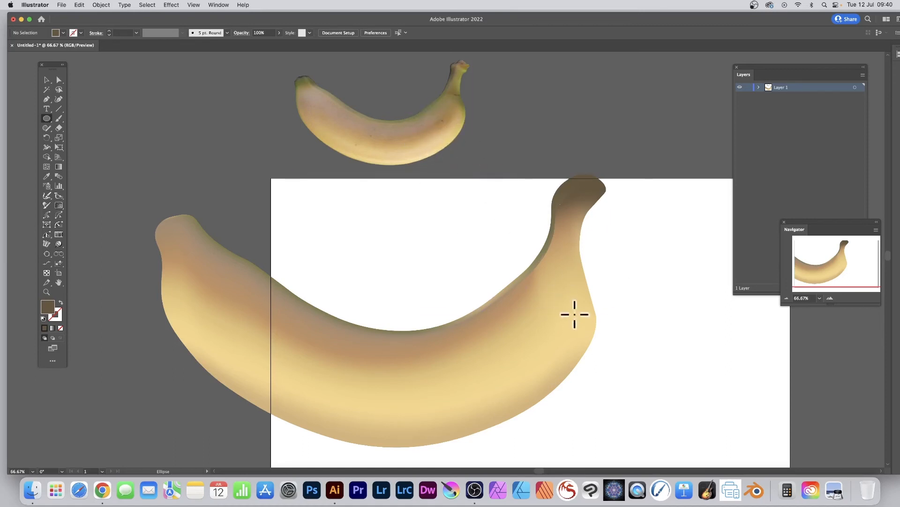
mouse_move(545, 304)
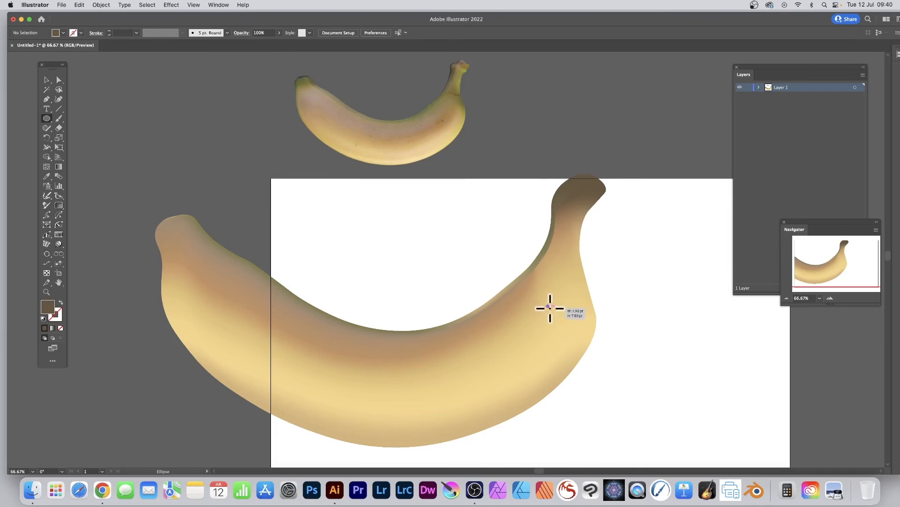
left_click(549, 307)
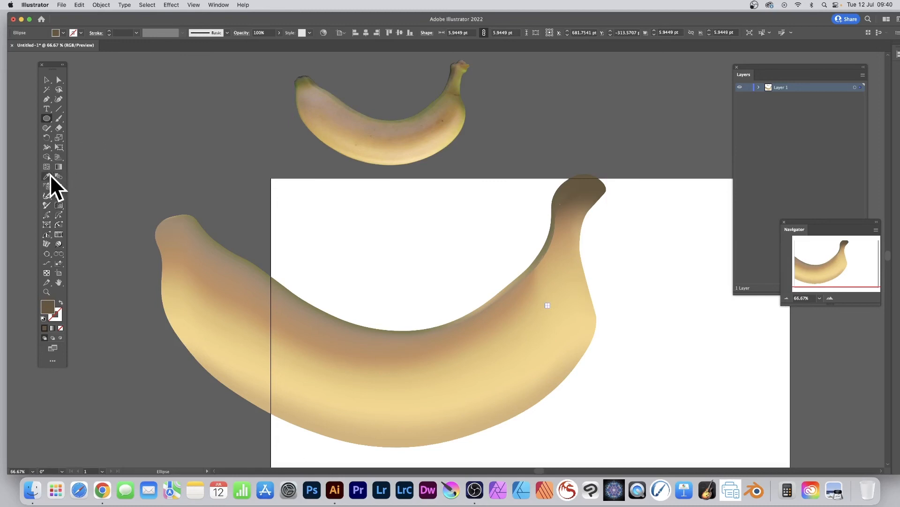
left_click(47, 176)
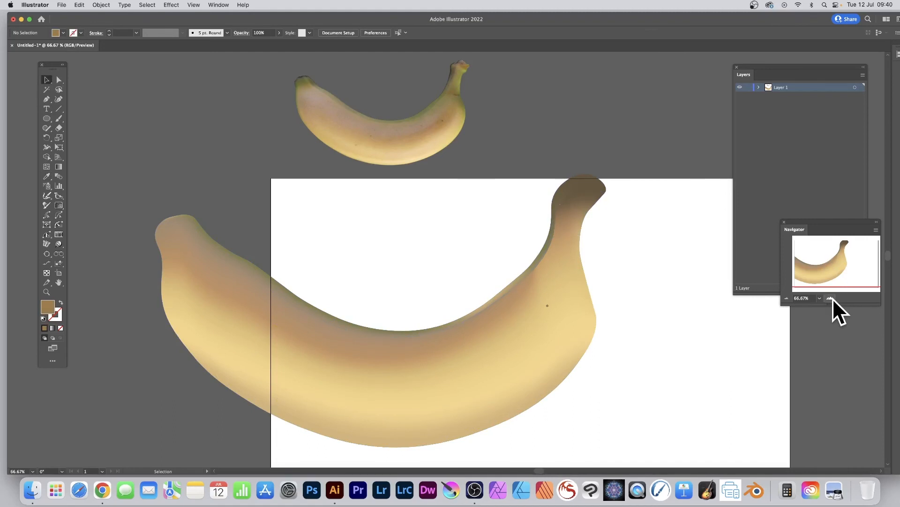
Step: Zoom in, select the tiny spot, and open Effect > Blur > Gaussian Blur
left_click(829, 299)
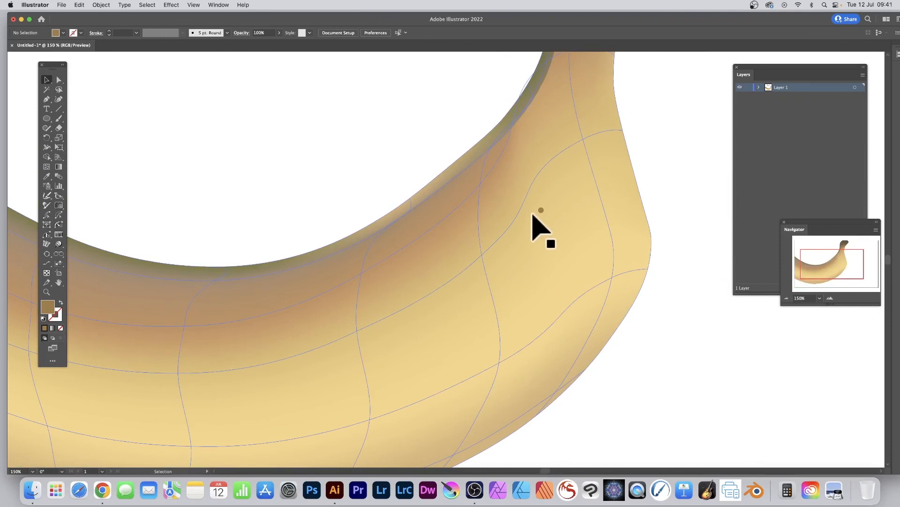
mouse_move(545, 235)
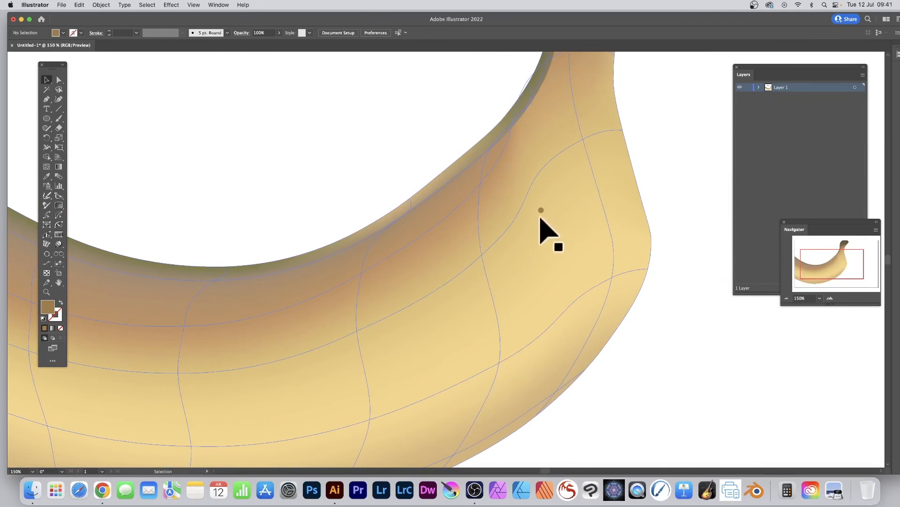
left_click(540, 211)
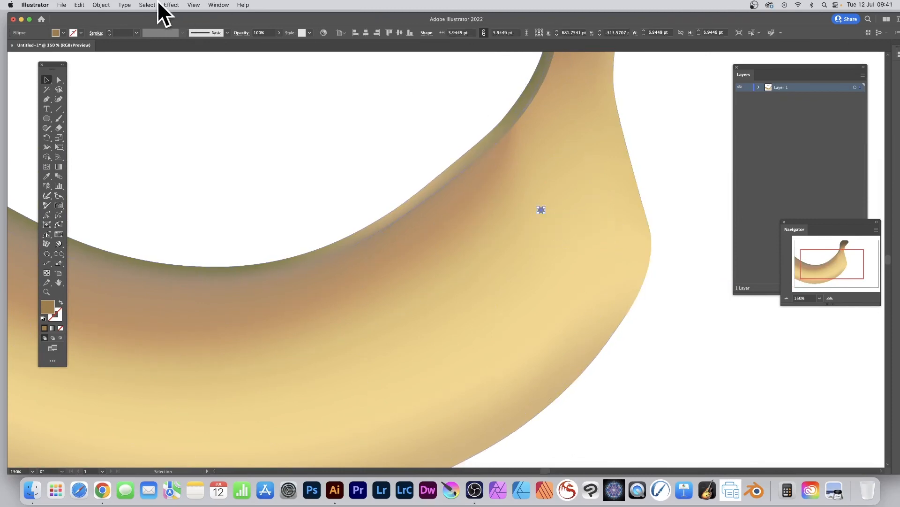
left_click(170, 4)
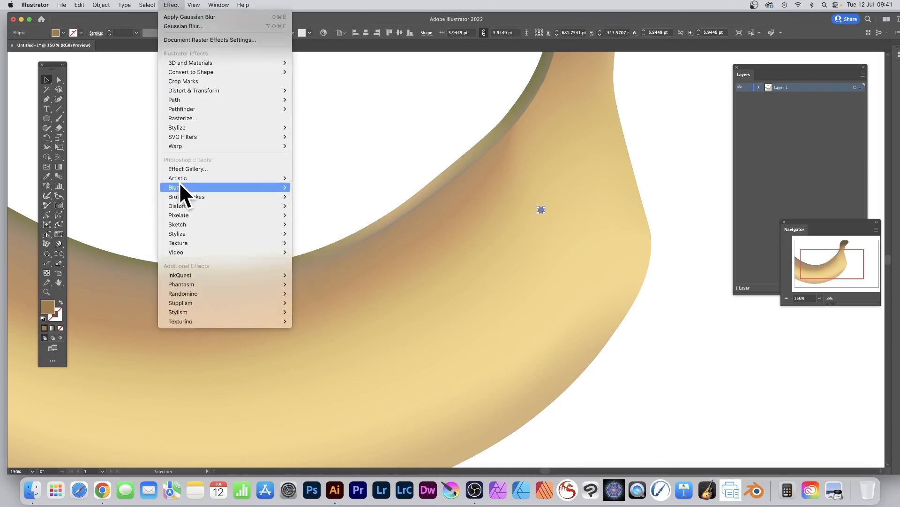
left_click(184, 26)
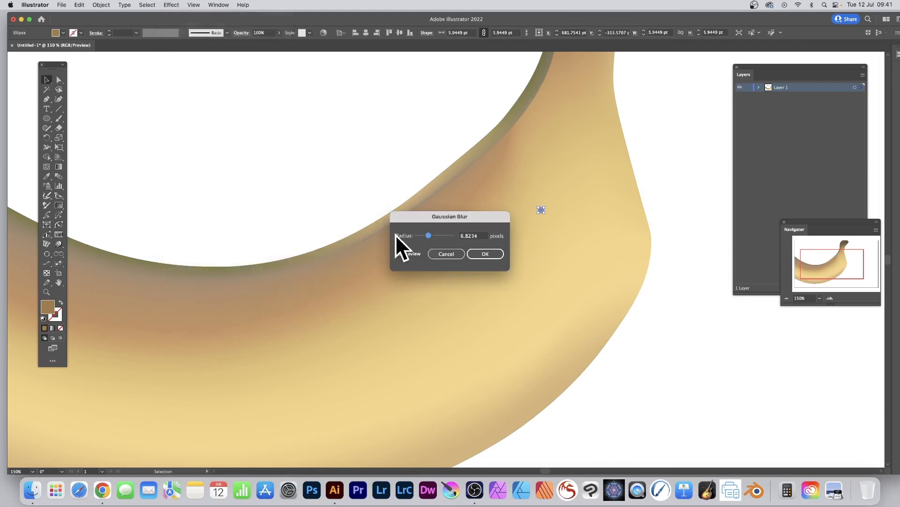